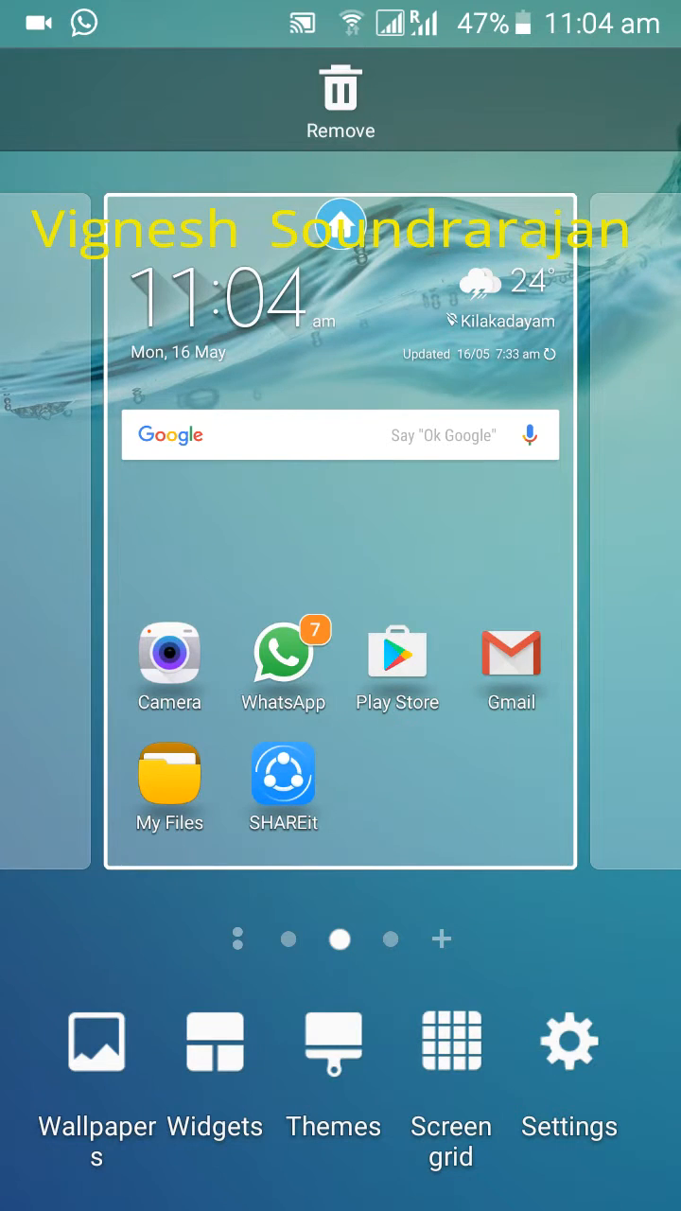
# Open installed Themes, try MORE THEMES, and dismiss the Unknown error dialog with OK
pyautogui.click(333, 1041)
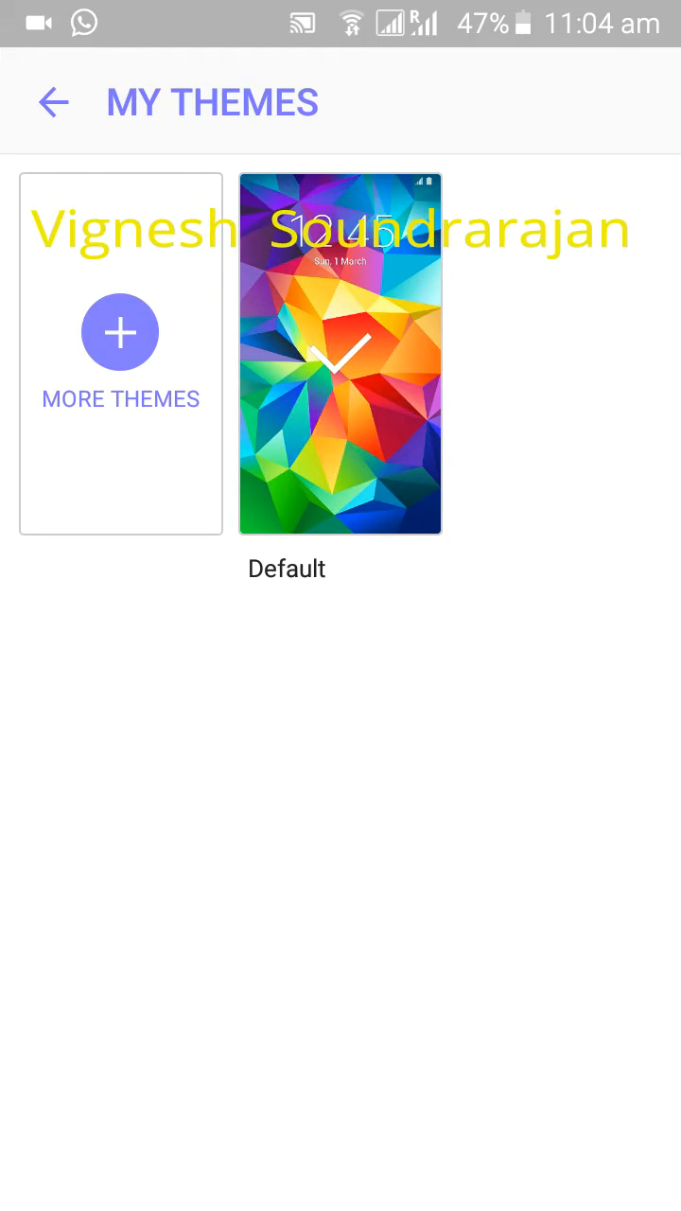
pyautogui.click(120, 379)
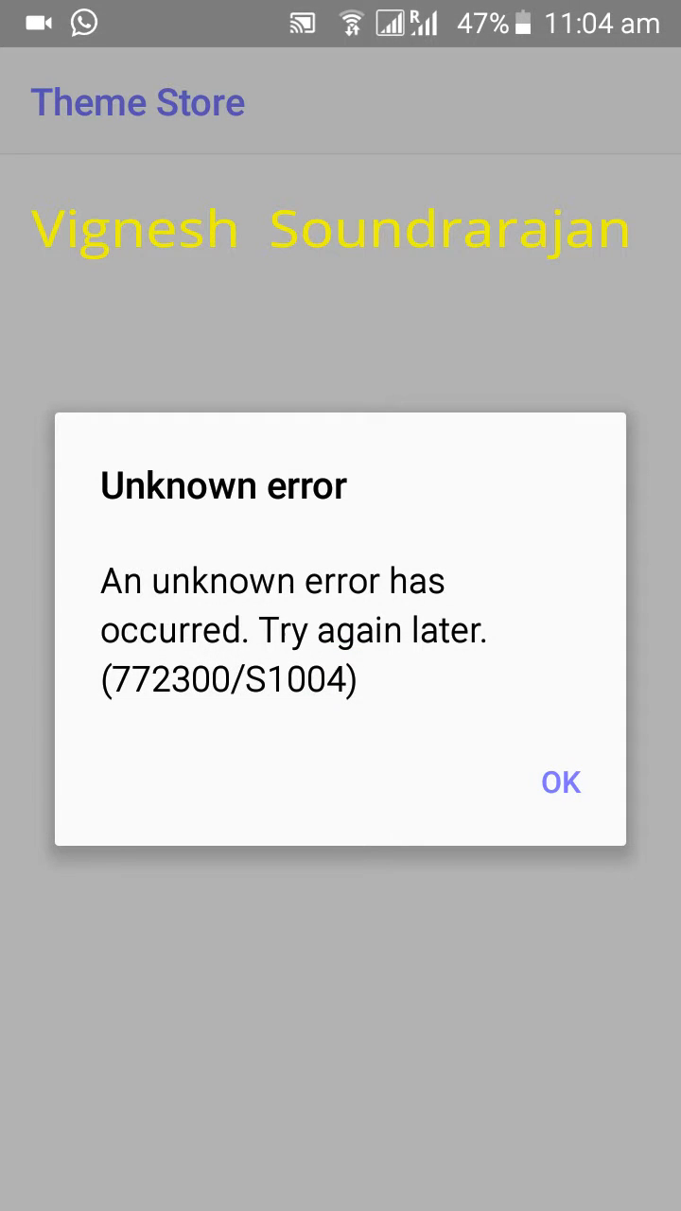
pyautogui.click(561, 782)
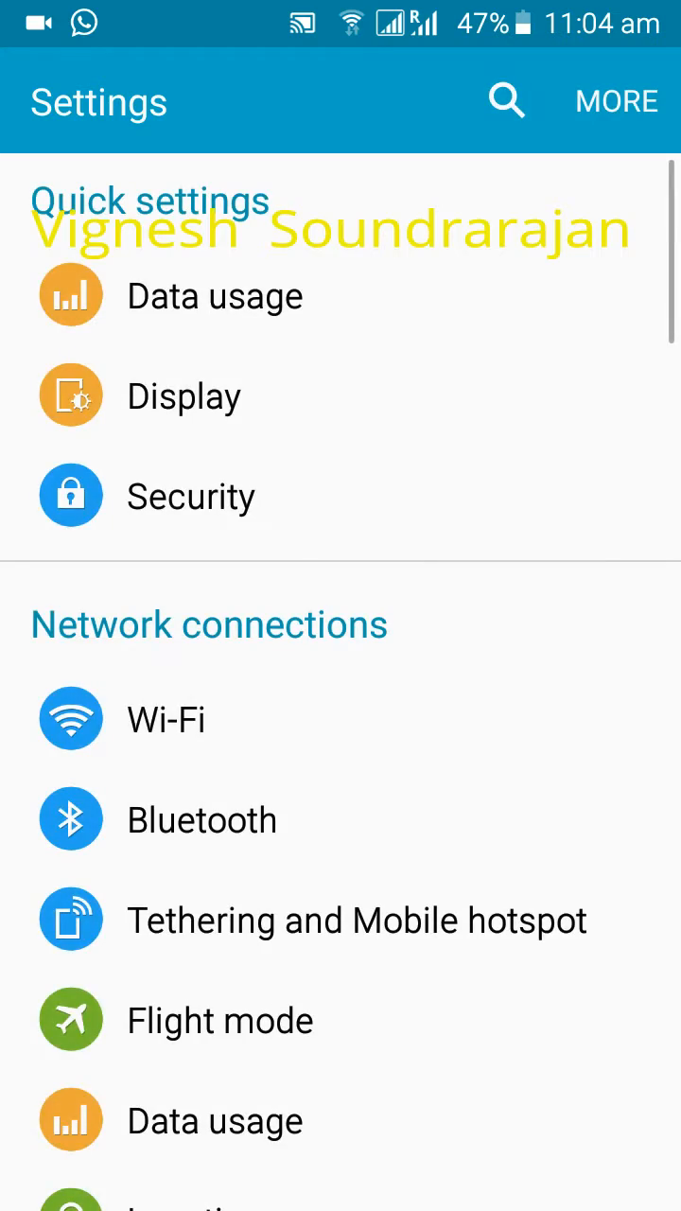
pyautogui.scroll(-3)
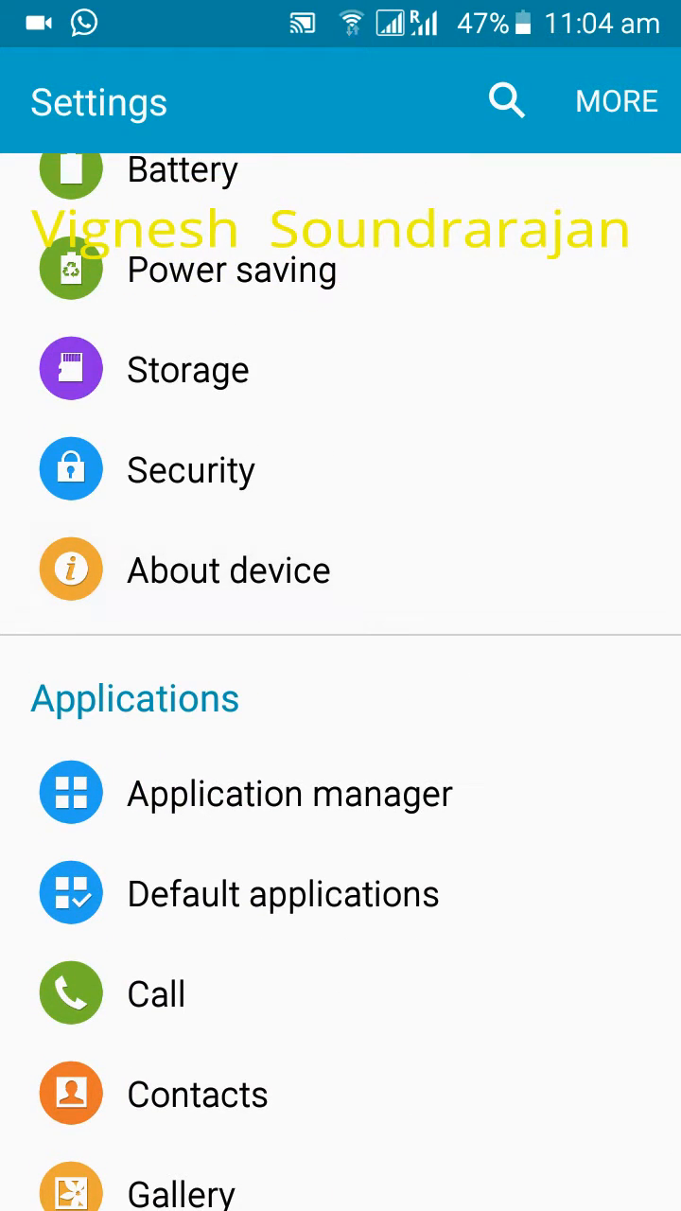
pyautogui.click(227, 568)
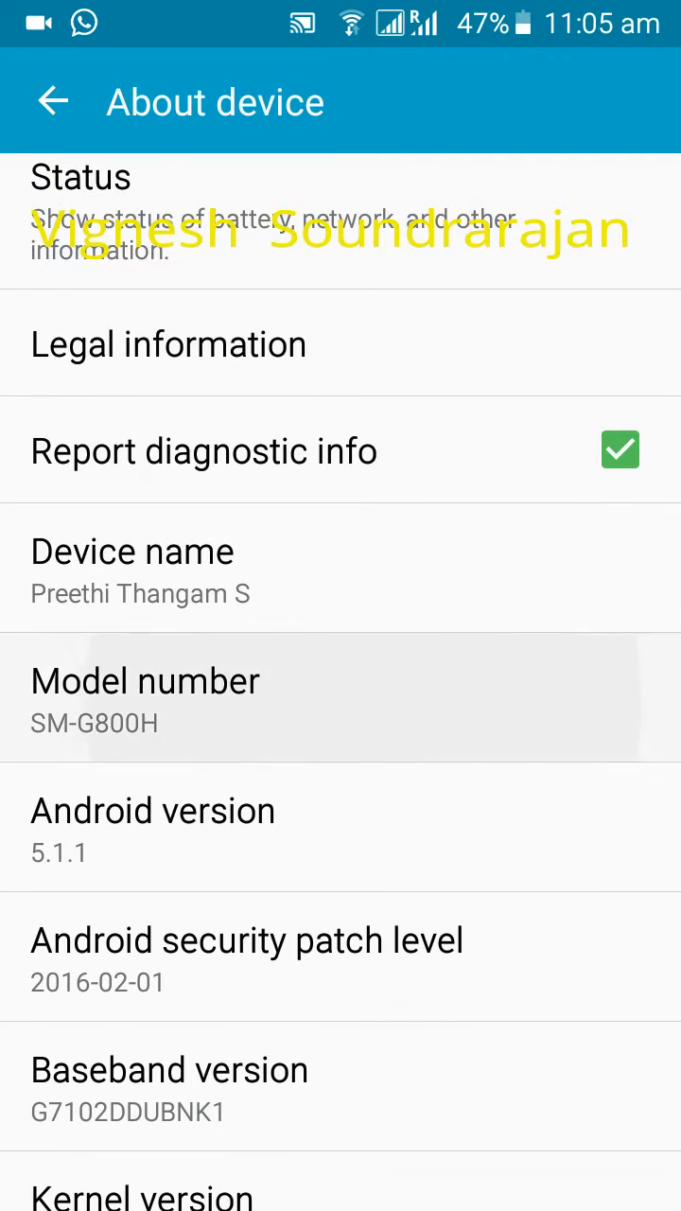
pyautogui.scroll(-3)
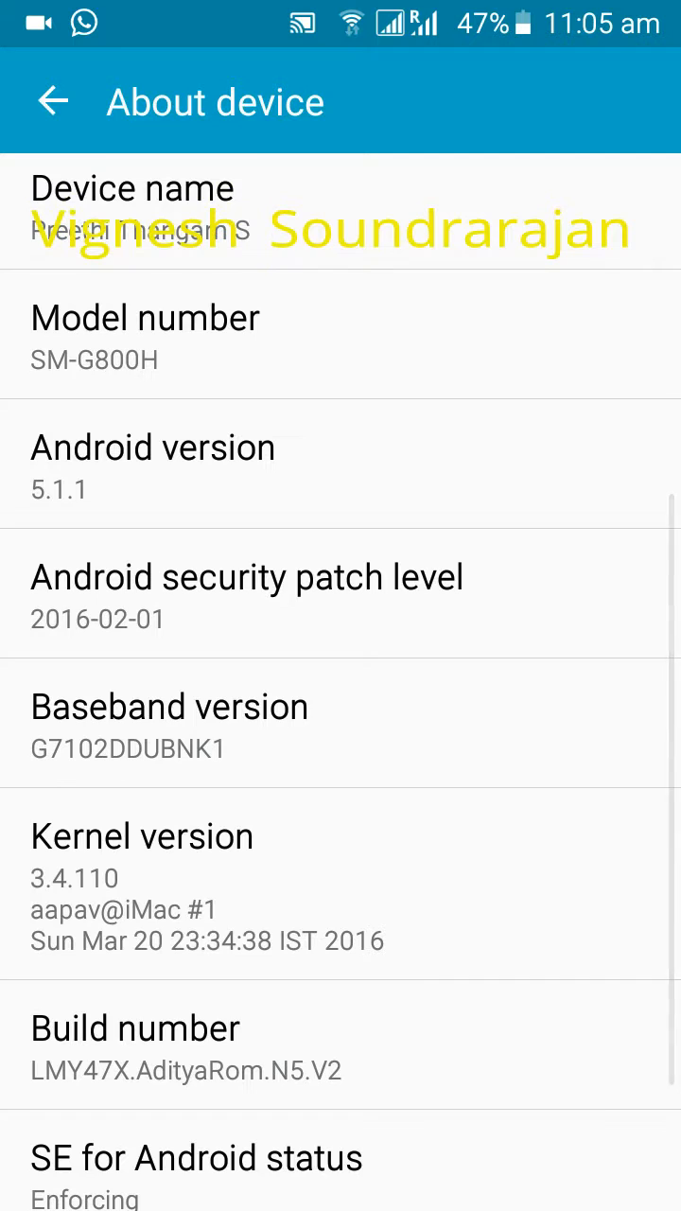
pyautogui.scroll(-3)
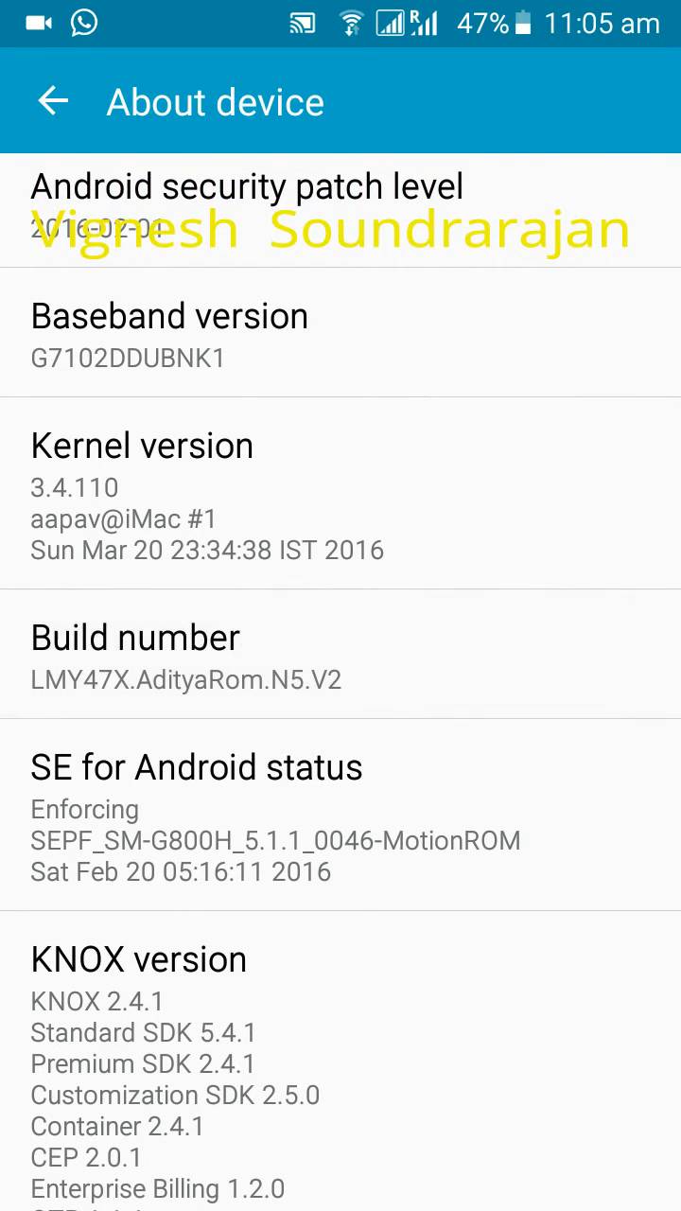
pyautogui.scroll(-3)
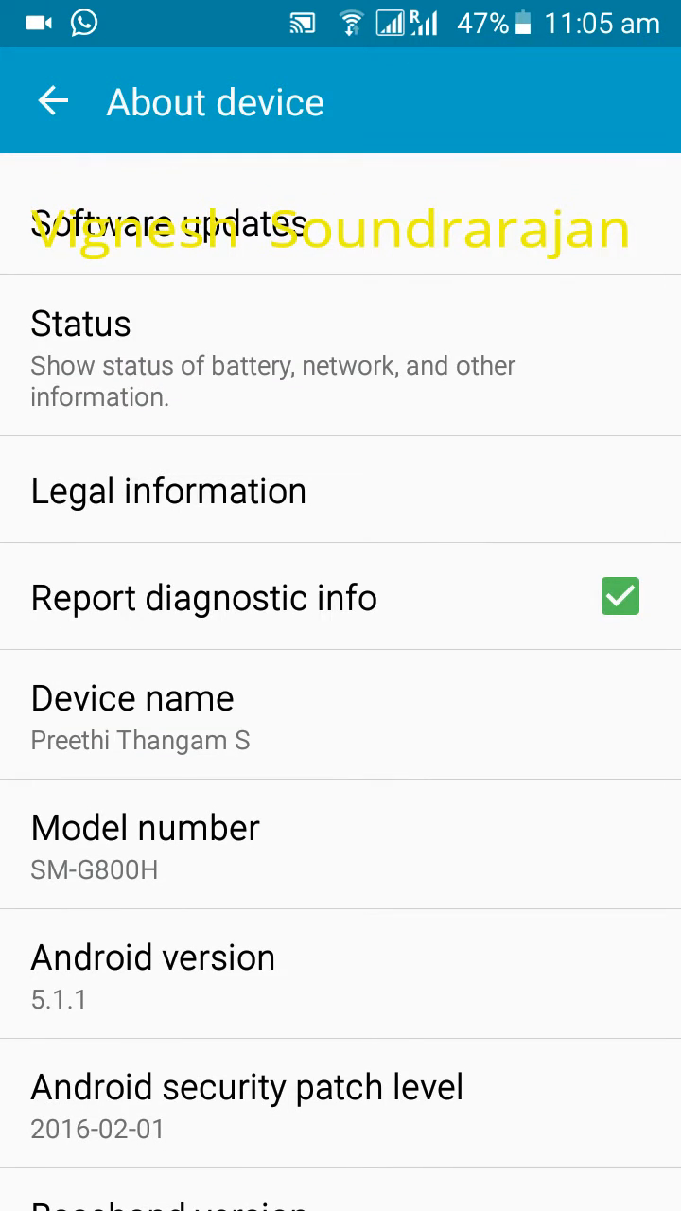
pyautogui.click(52, 102)
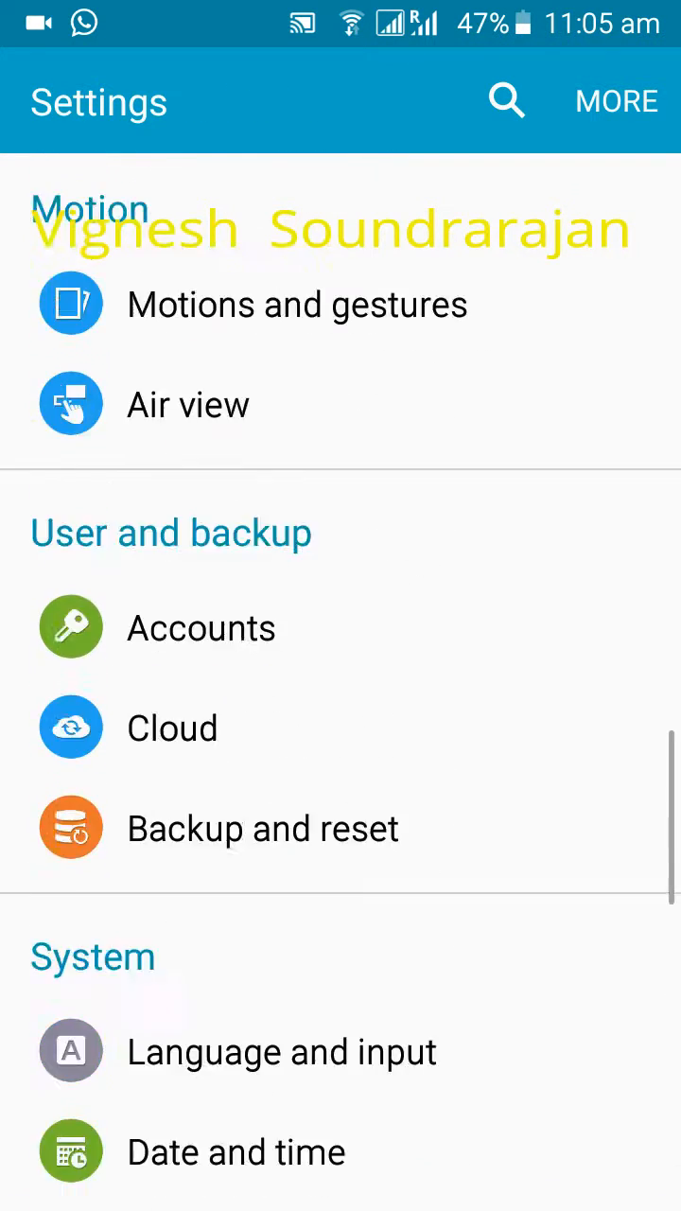
pyautogui.scroll(3)
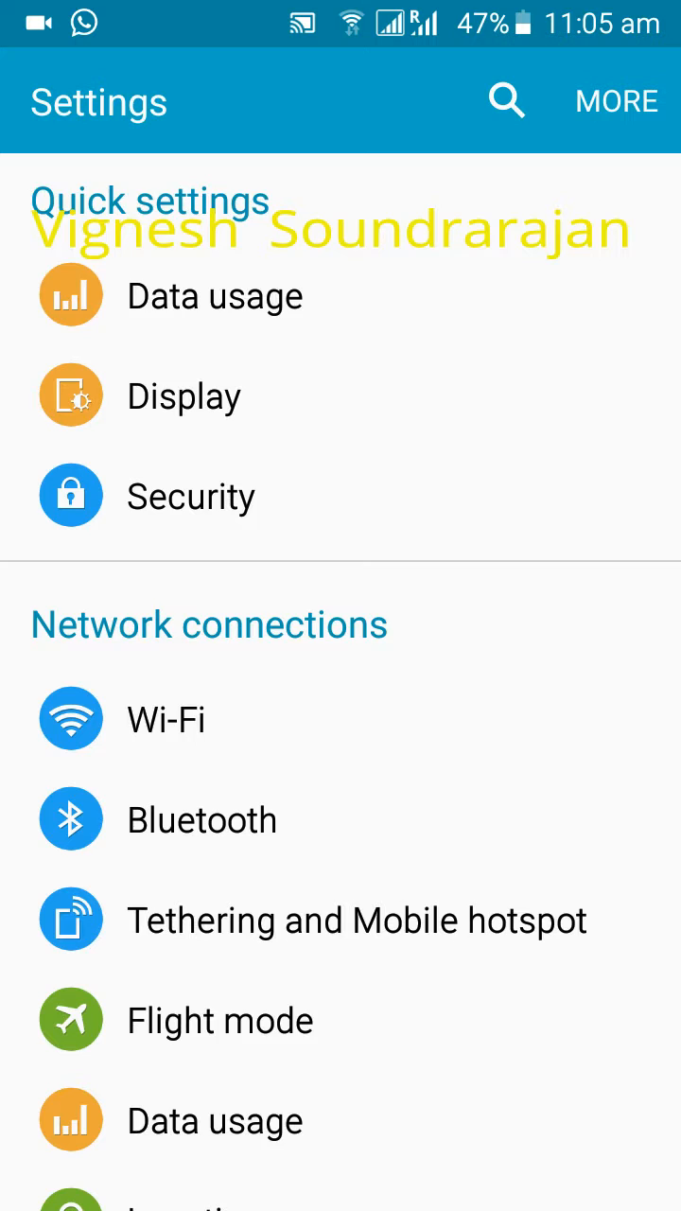
pyautogui.scroll(-3)
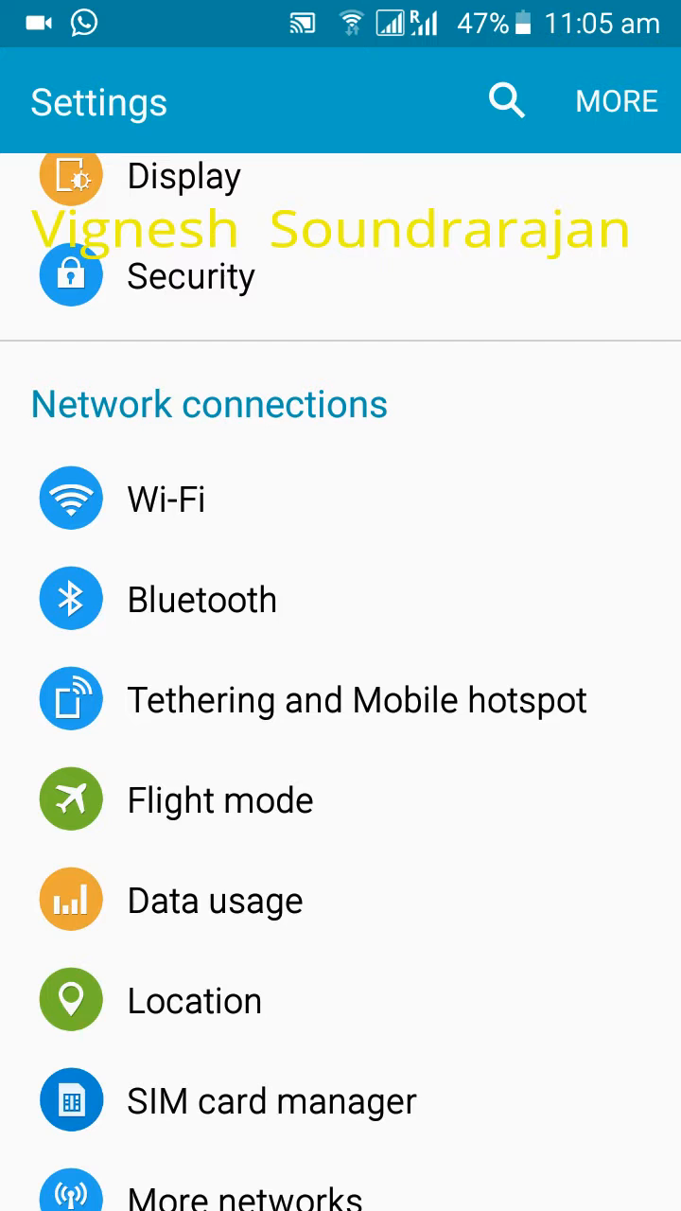
pyautogui.scroll(-3)
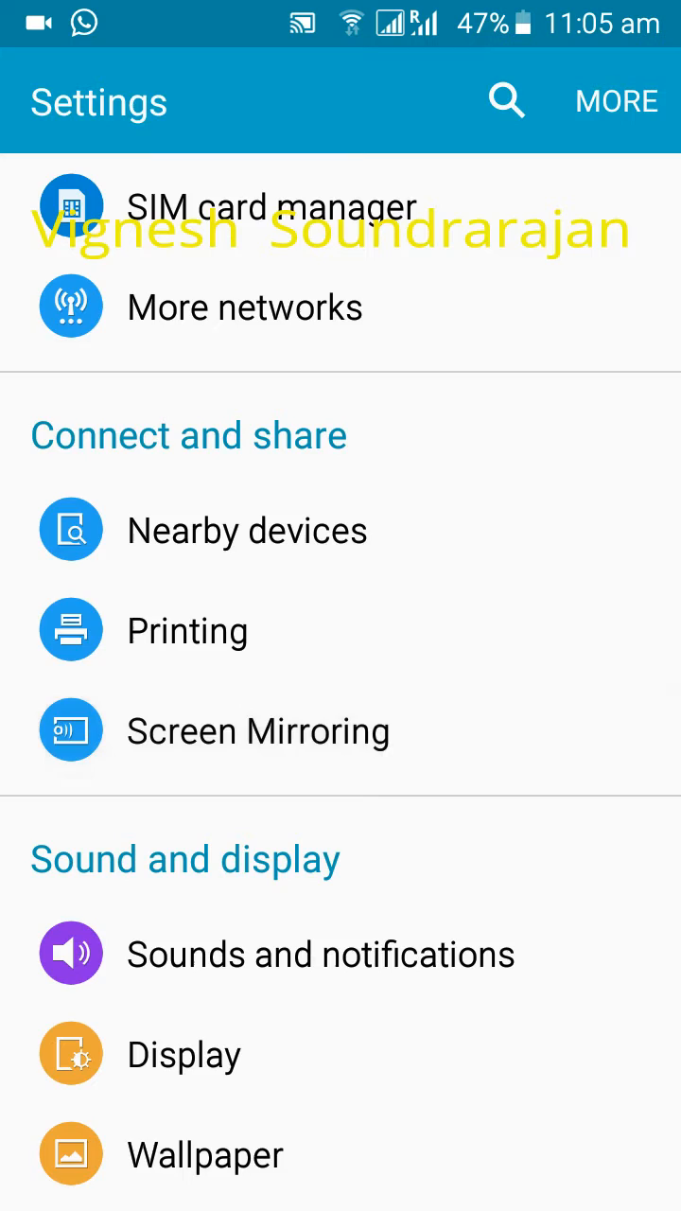
pyautogui.scroll(-3)
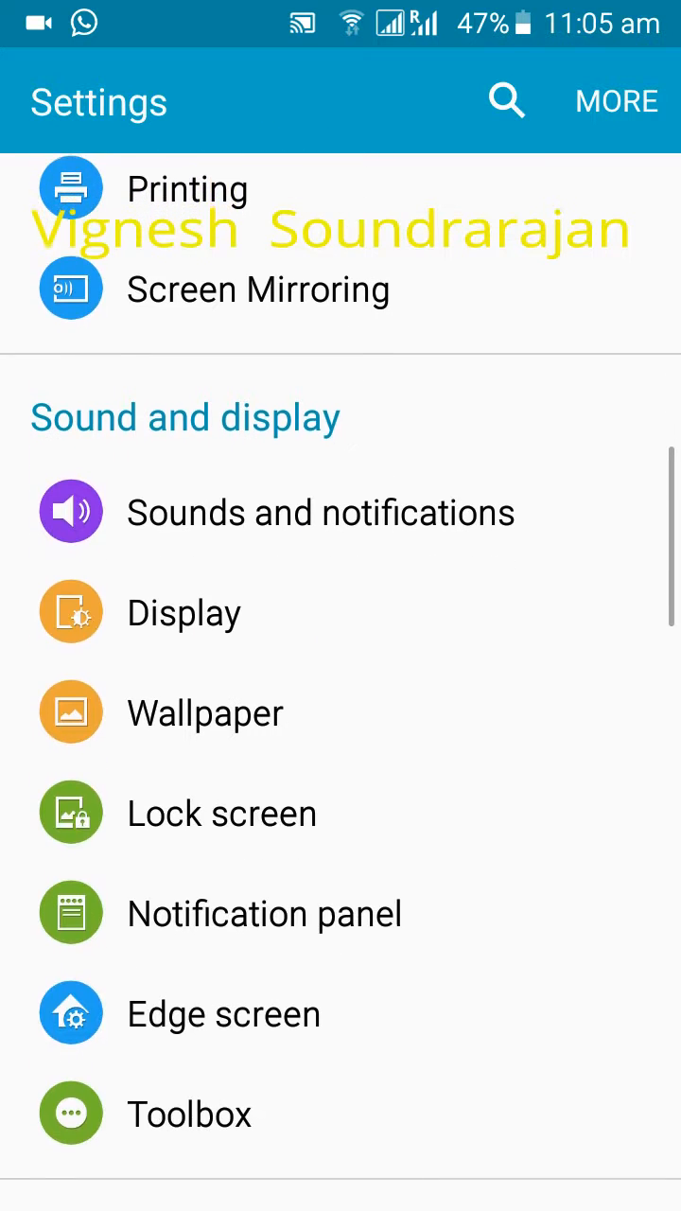
pyautogui.click(184, 611)
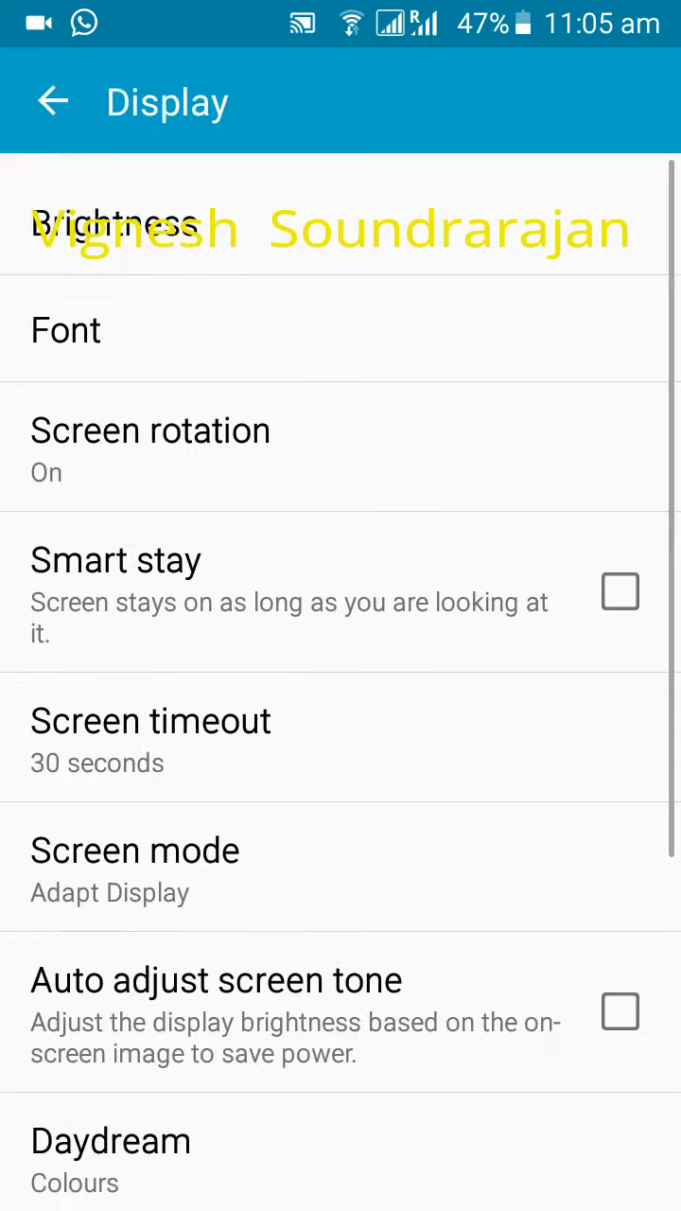
pyautogui.scroll(-3)
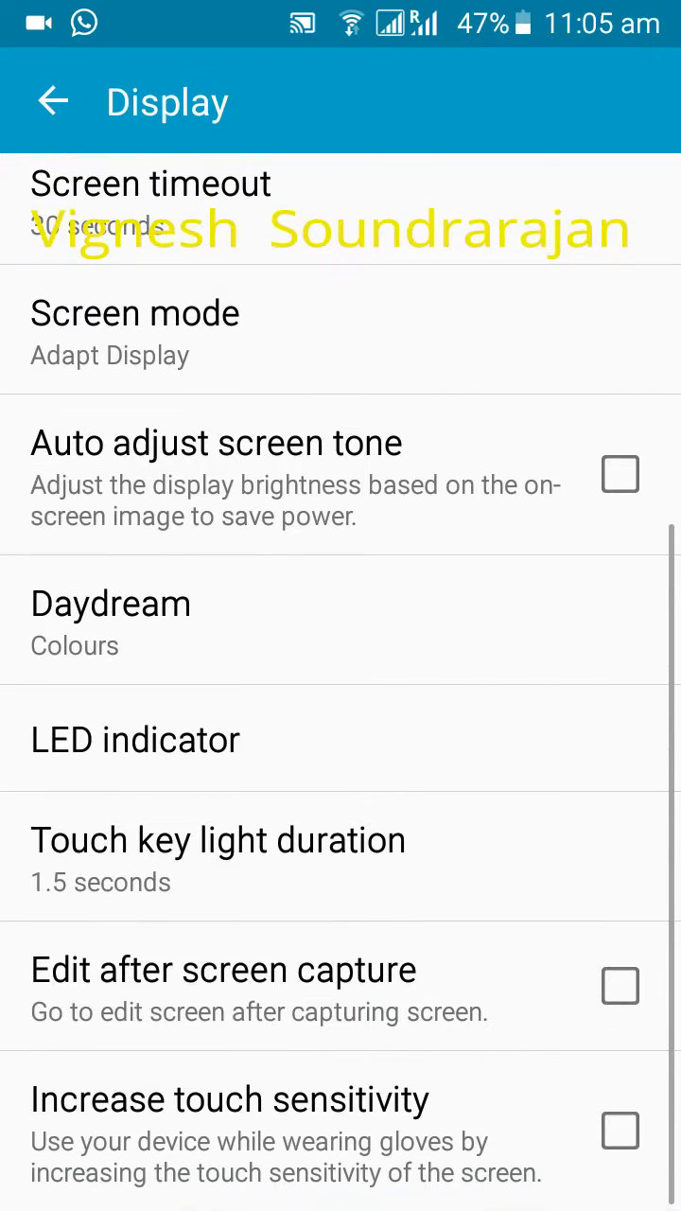
pyautogui.click(52, 101)
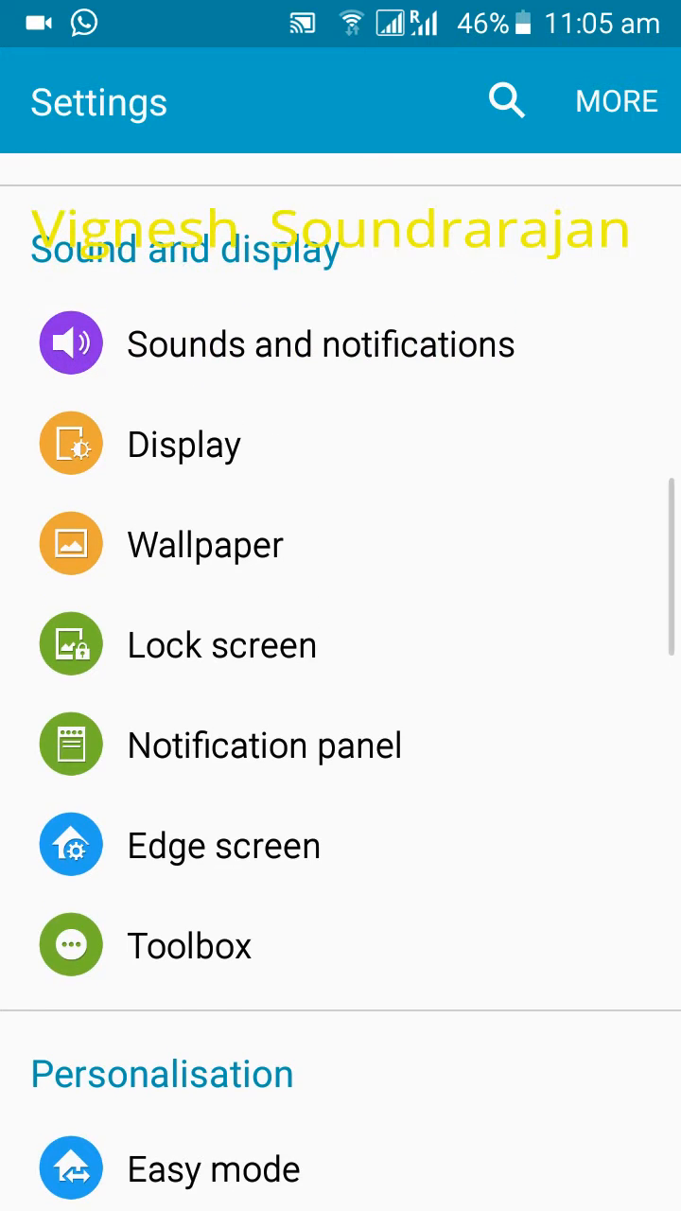
# Switch Edge lighting On under Edge screen, recheck it, and return to Settings
pyautogui.click(224, 845)
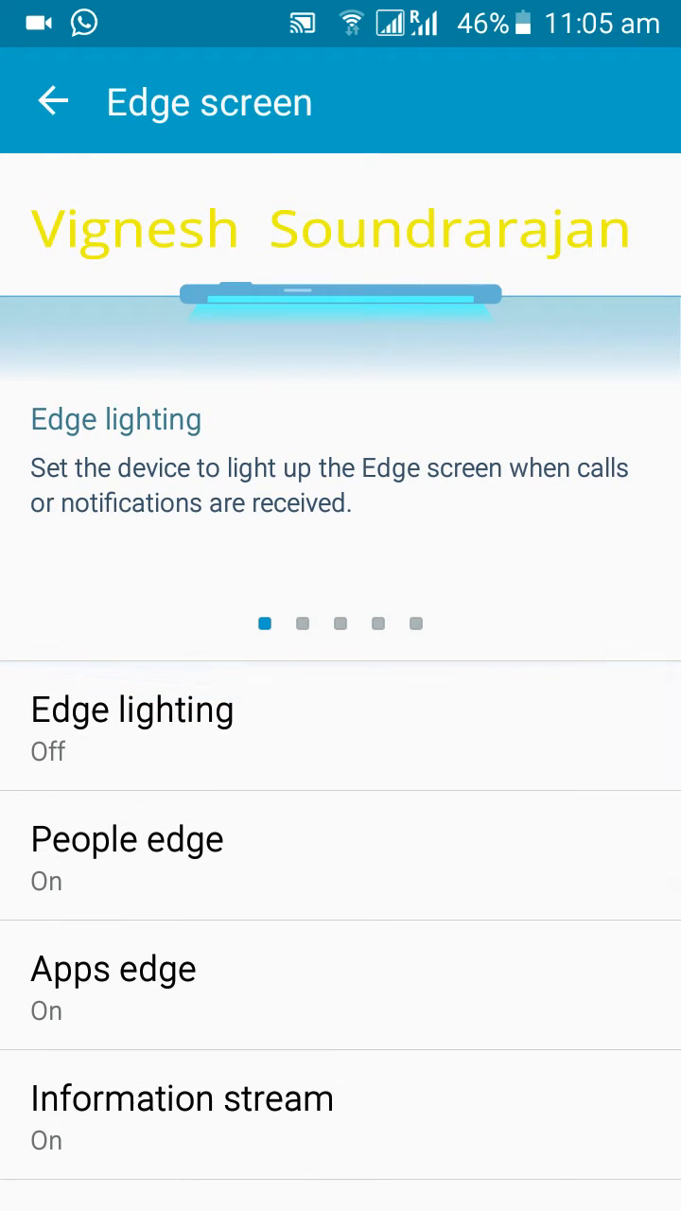
pyautogui.click(132, 710)
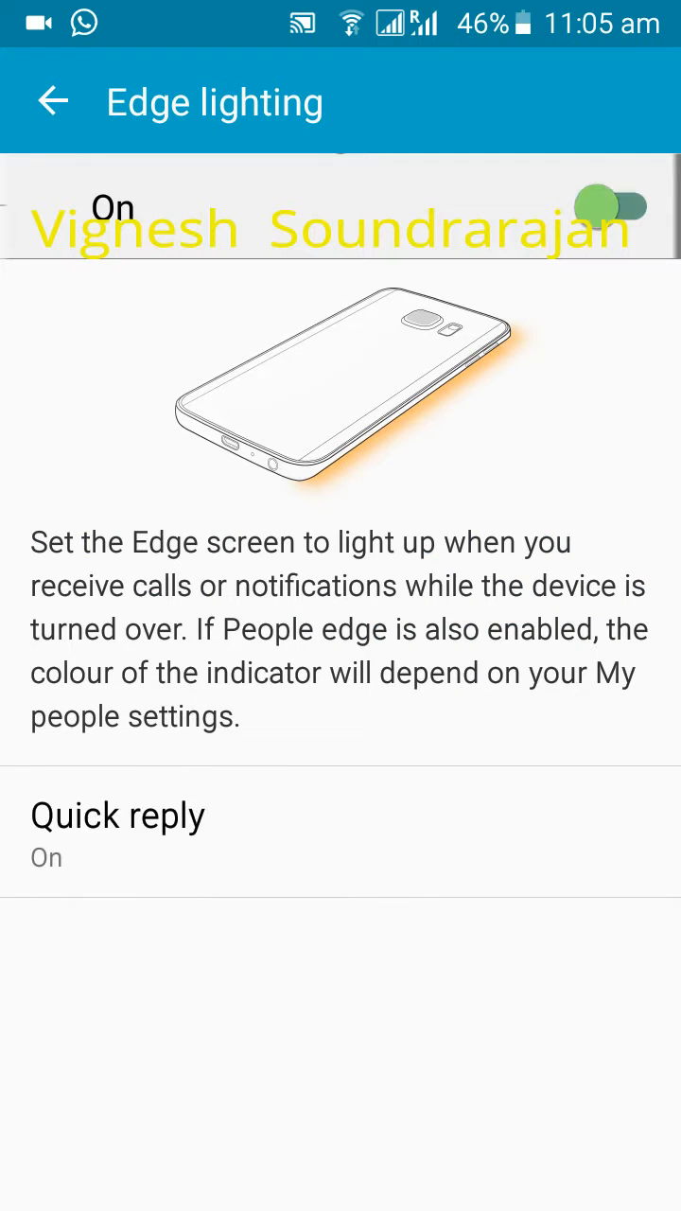
pyautogui.click(53, 102)
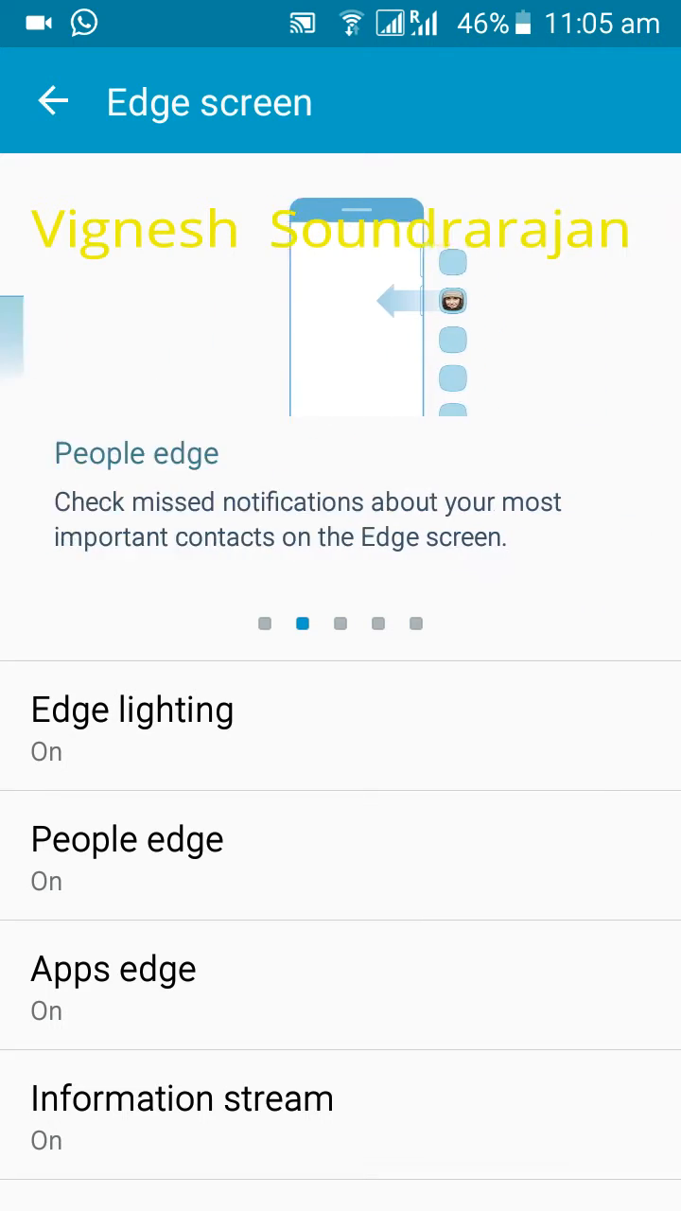
pyautogui.click(132, 724)
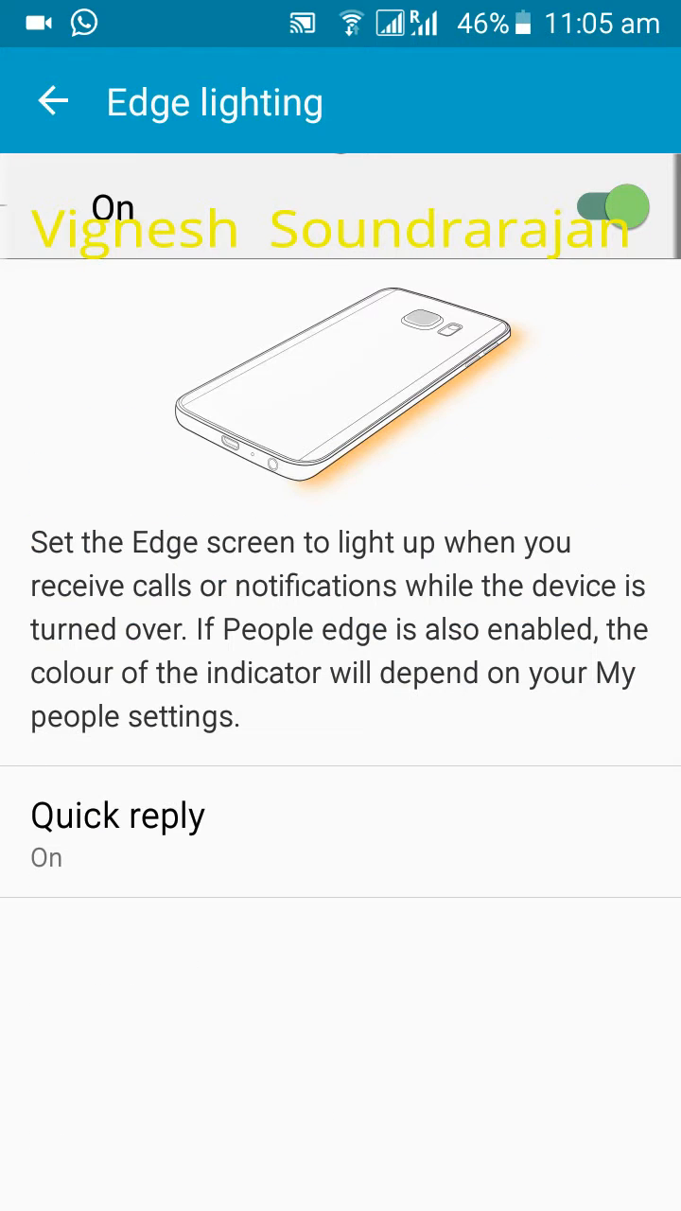
pyautogui.click(53, 101)
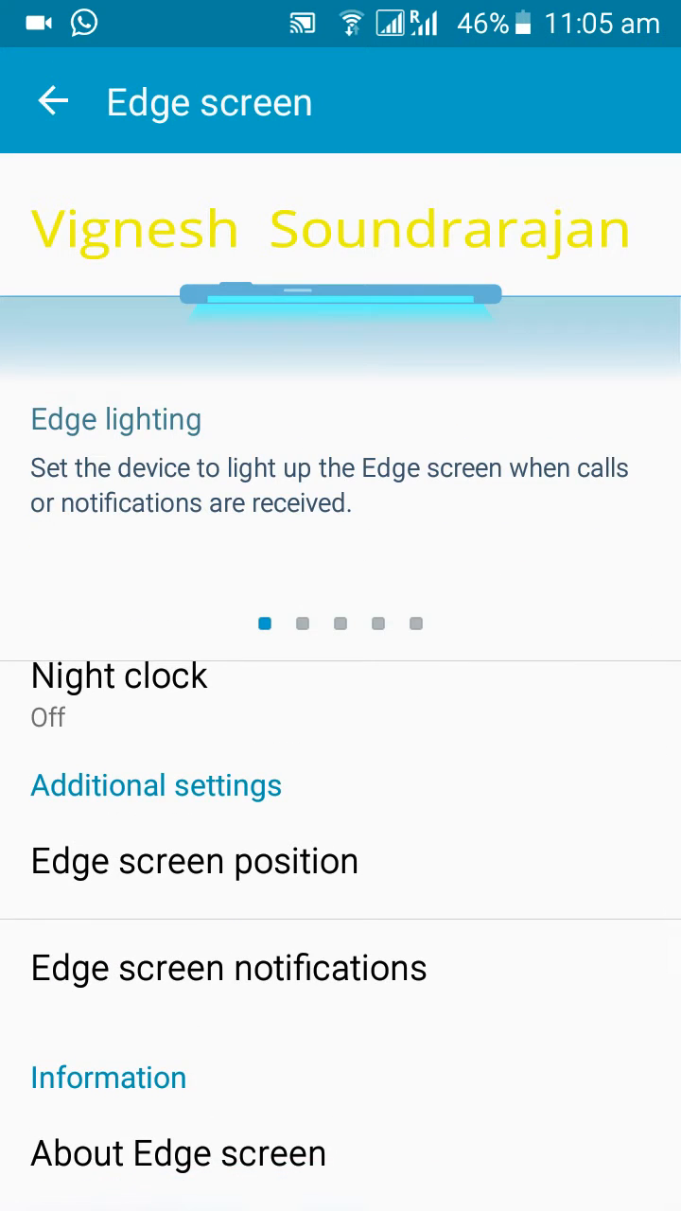
pyautogui.click(53, 101)
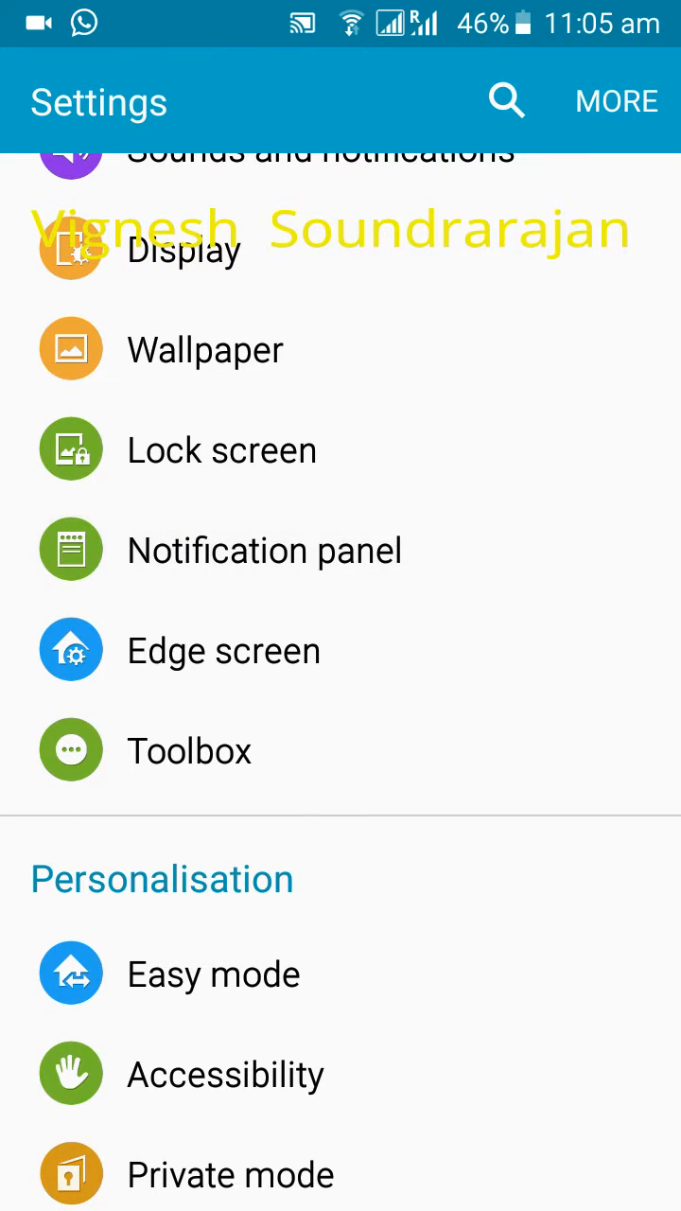
# Browse the Notification panel's Active and Available buttons, then OK the 'Settings has stopped' message
pyautogui.click(265, 550)
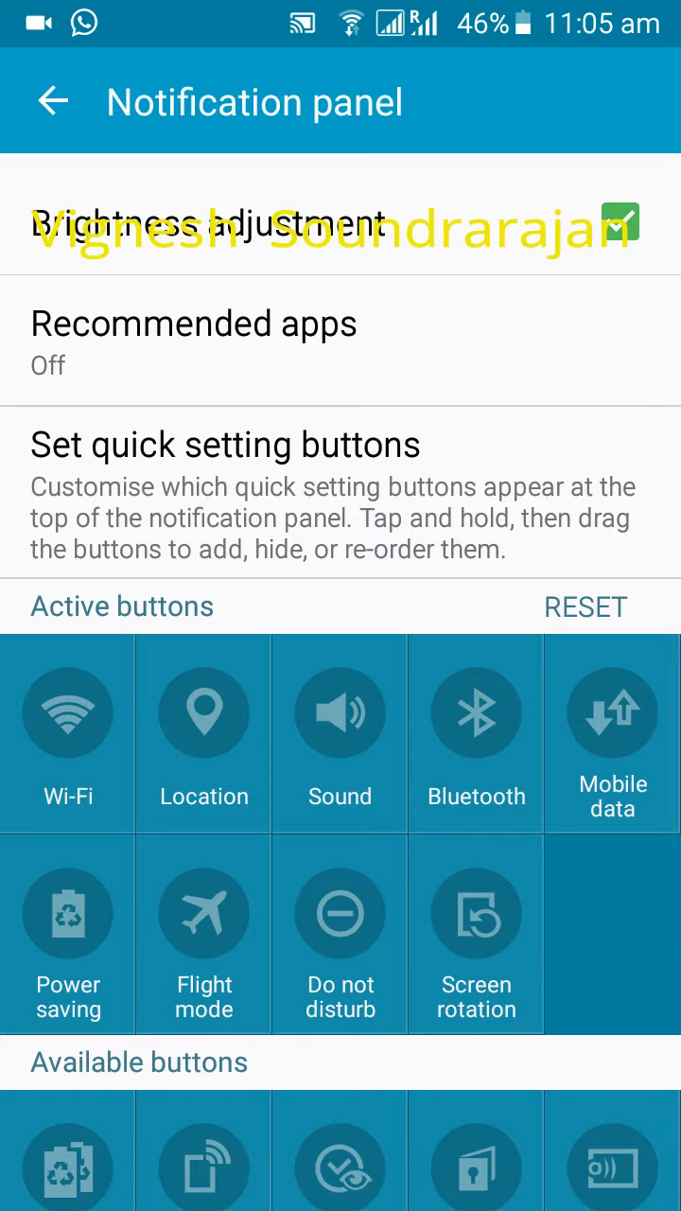
pyautogui.scroll(-3)
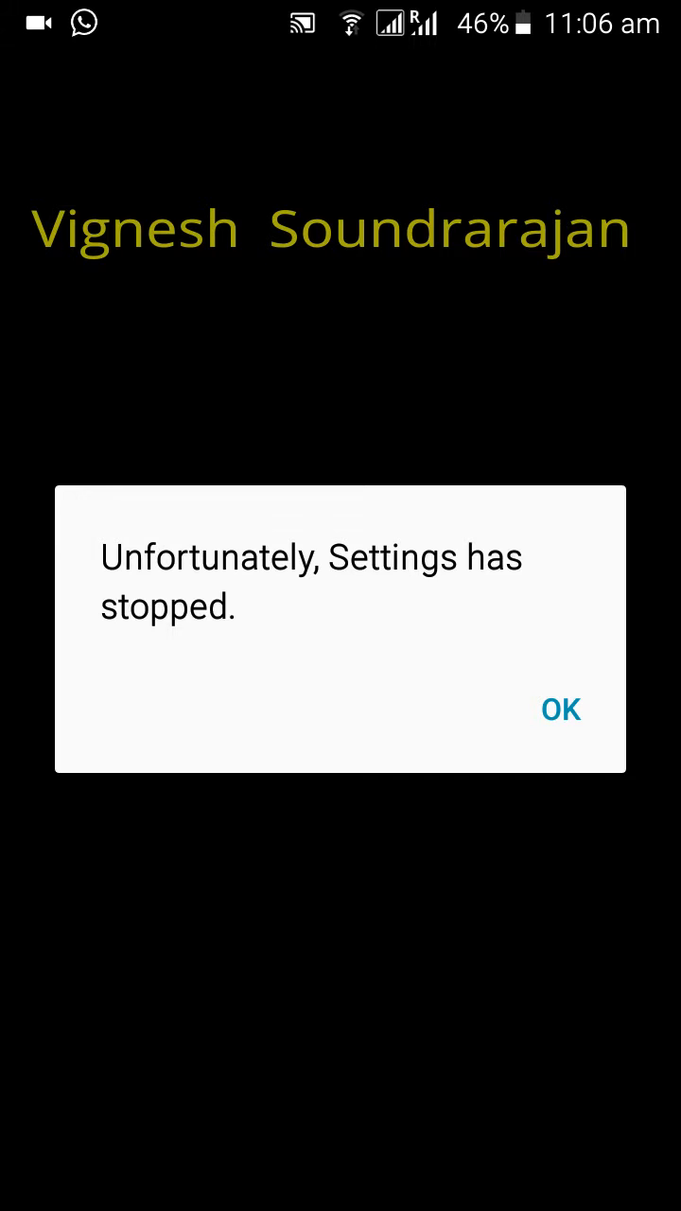
pyautogui.click(560, 709)
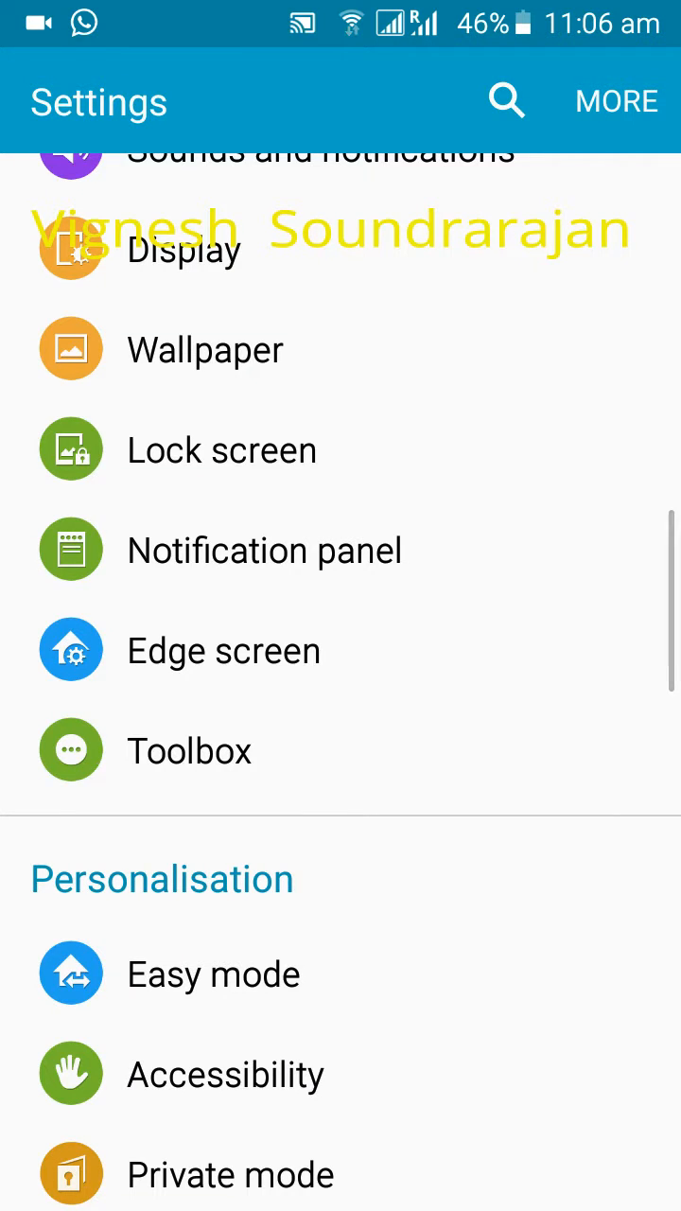
pyautogui.scroll(-3)
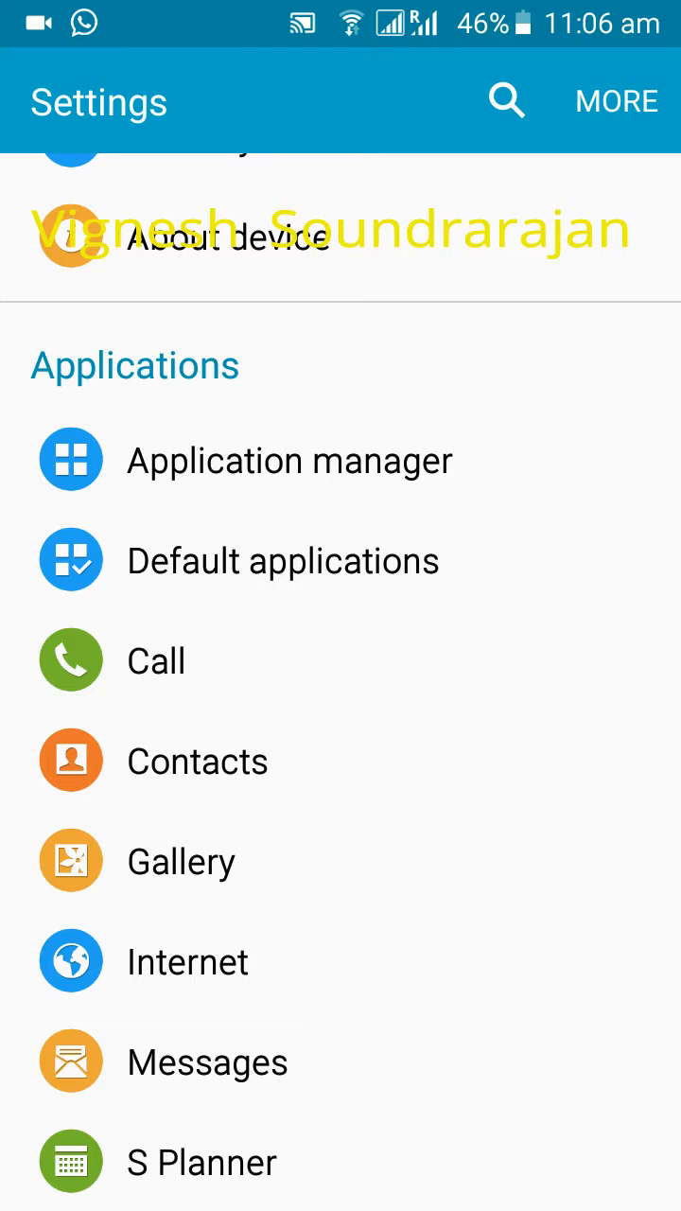
pyautogui.scroll(-3)
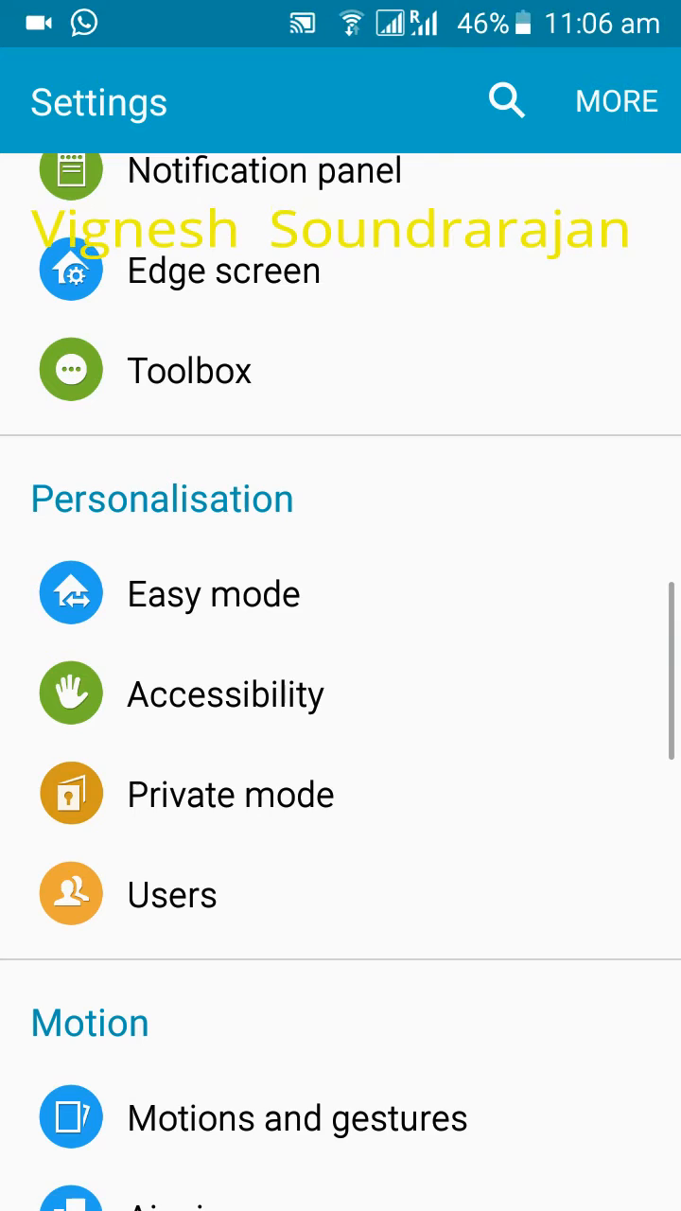
pyautogui.click(173, 894)
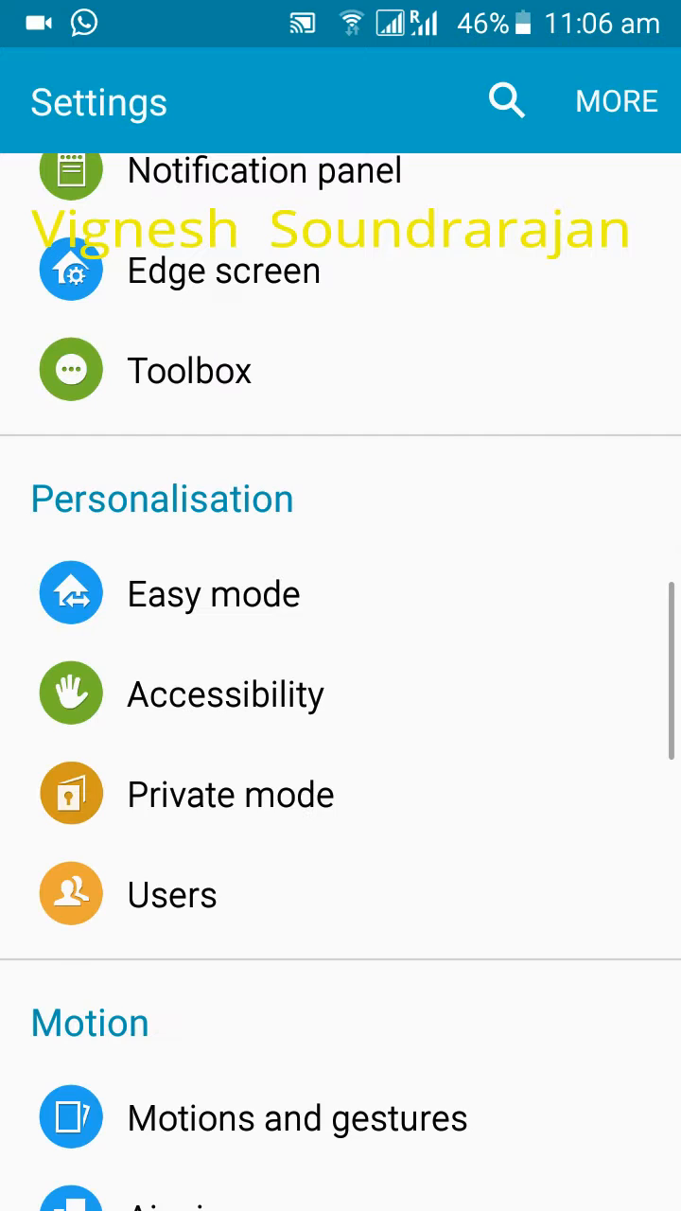
pyautogui.scroll(-3)
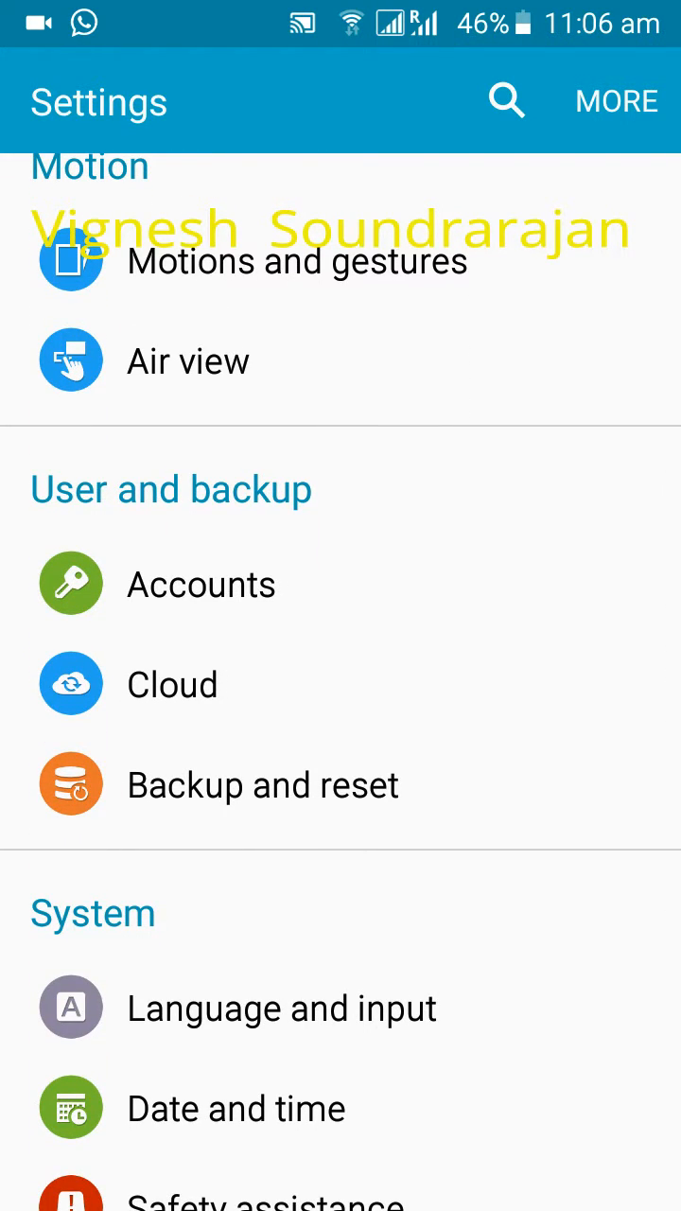
pyautogui.scroll(-3)
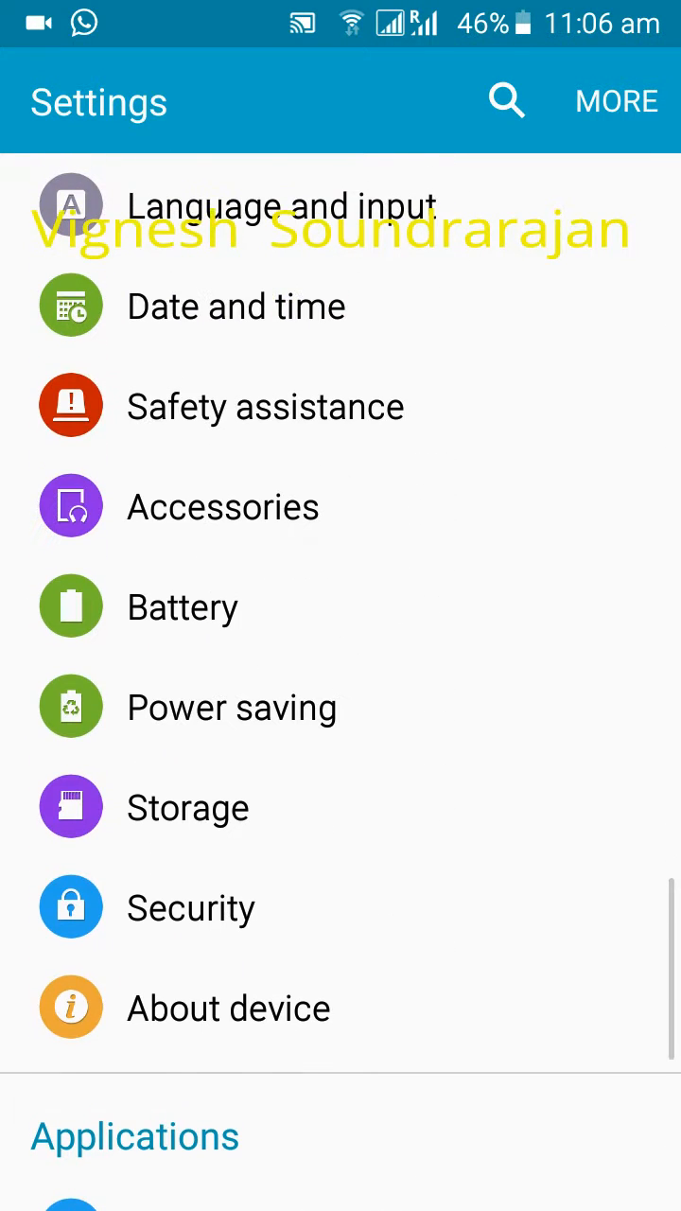
pyautogui.click(232, 707)
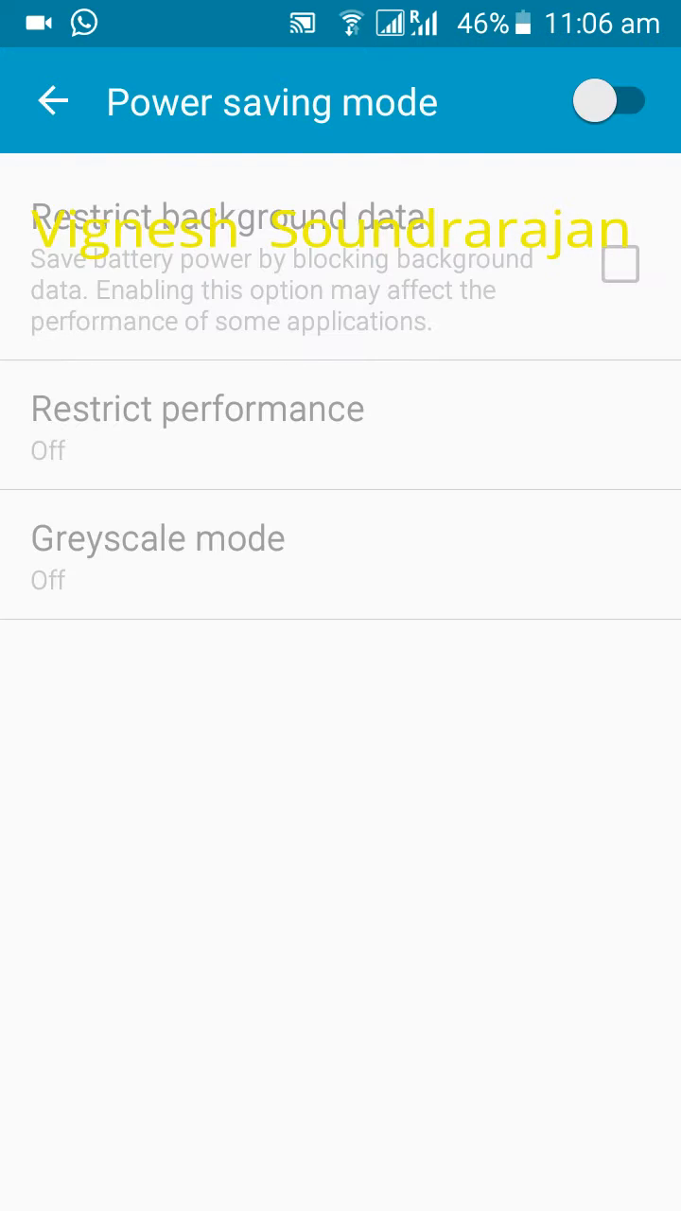
pyautogui.click(53, 101)
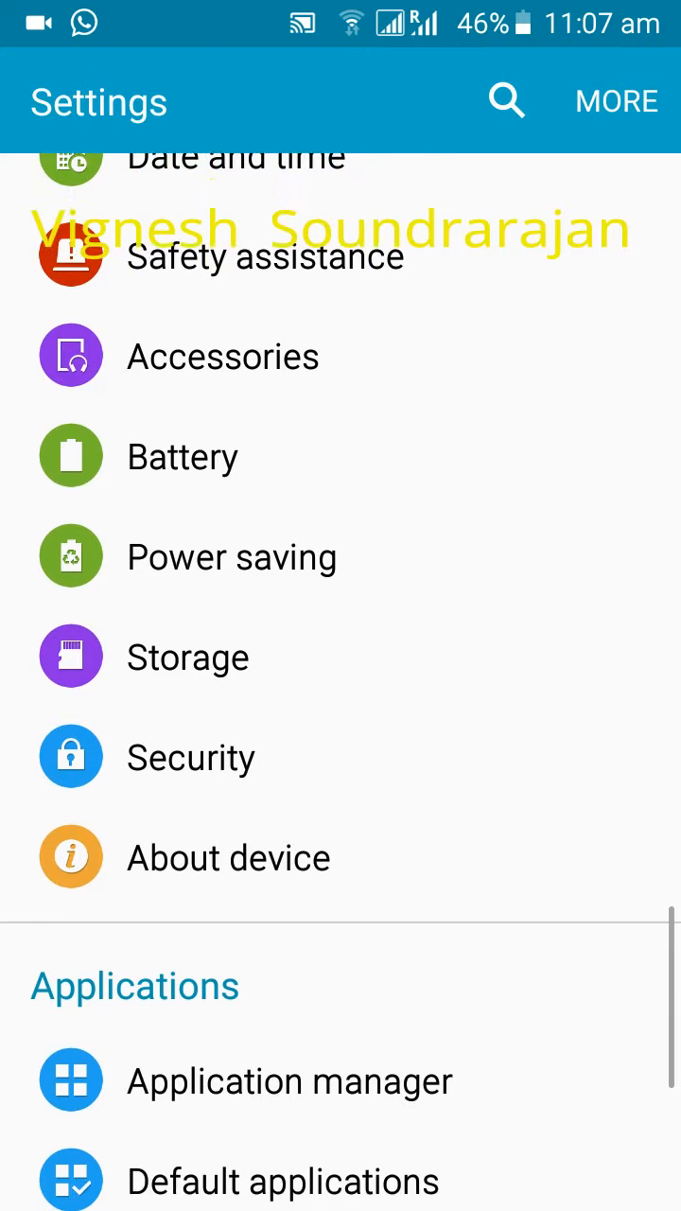
# View the Storage breakdown (8 GB total, 1.88 GB free), then open Application manager
pyautogui.click(188, 657)
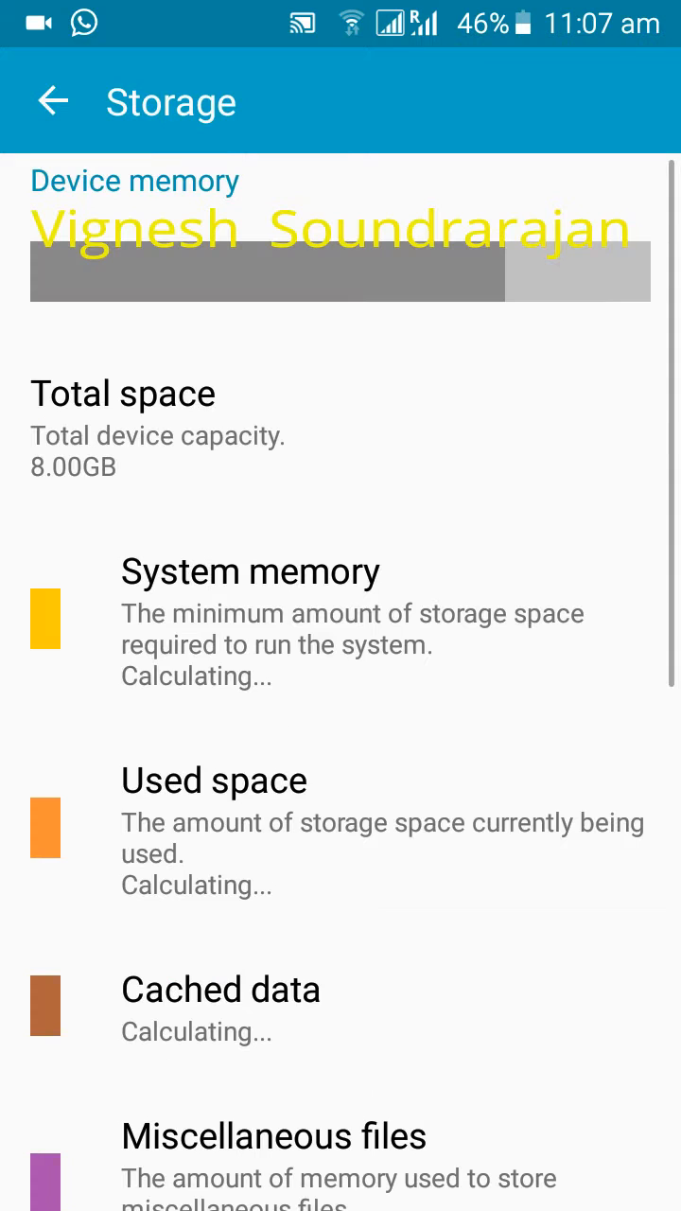
pyautogui.scroll(-3)
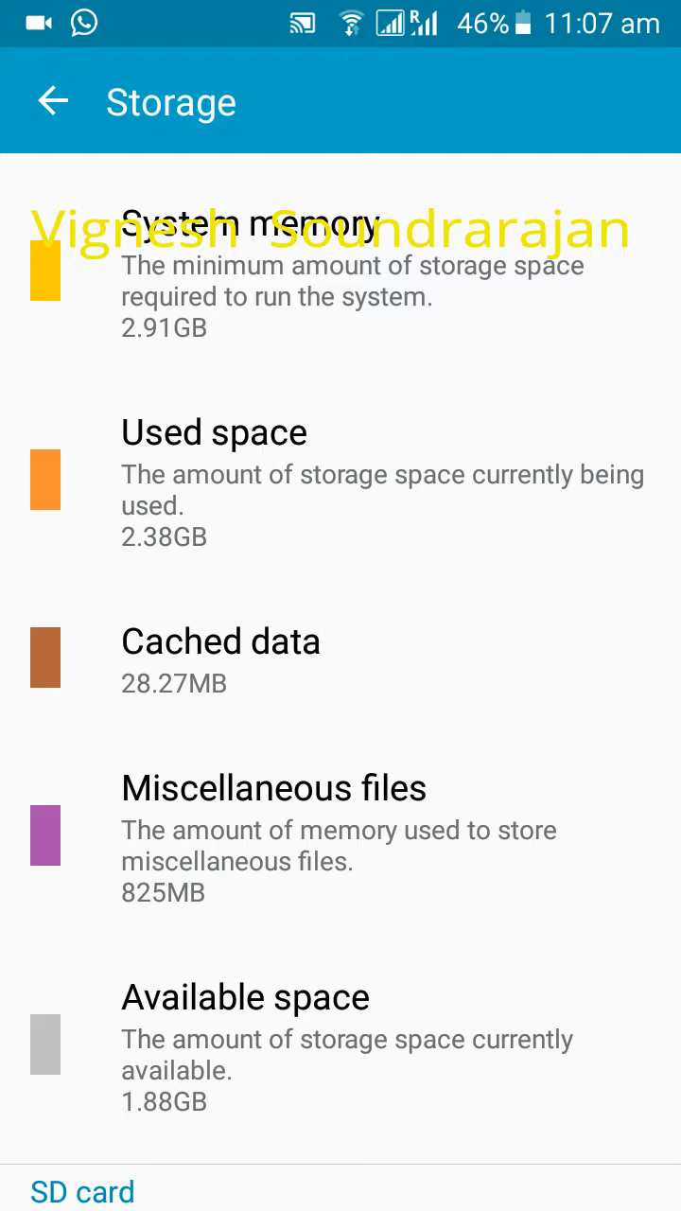
pyautogui.click(213, 432)
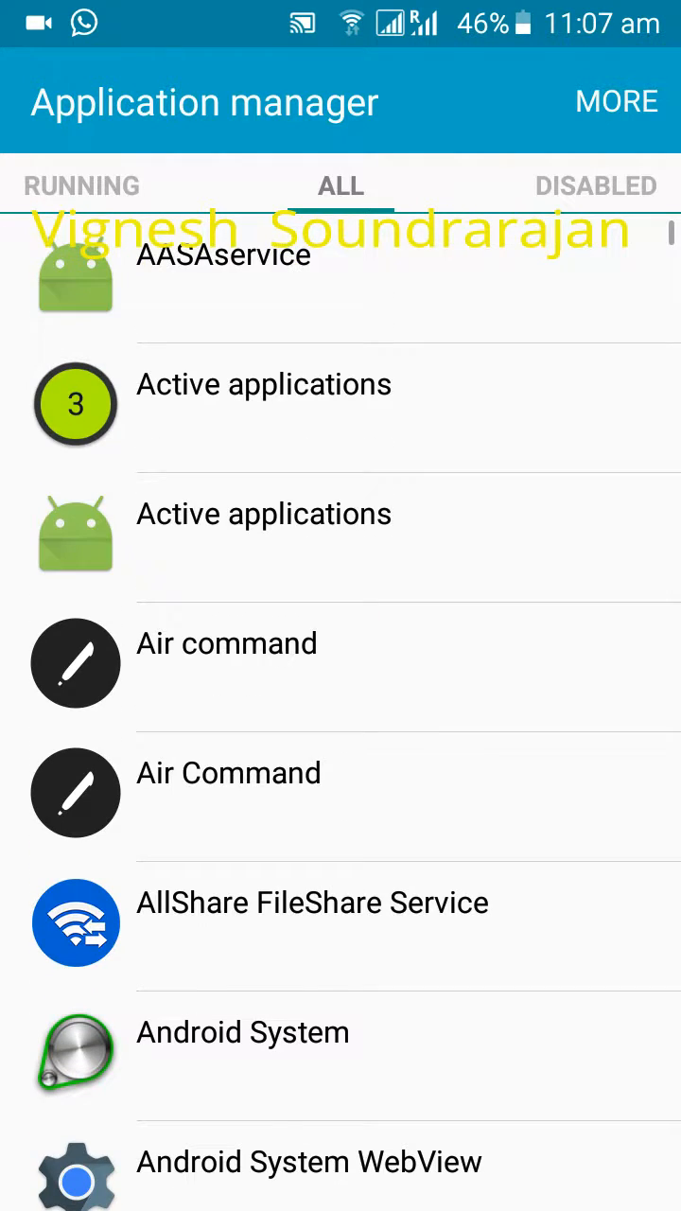
# Move from the All tab to Running to view RAM usage, about 295 MB free
pyautogui.scroll(-3)
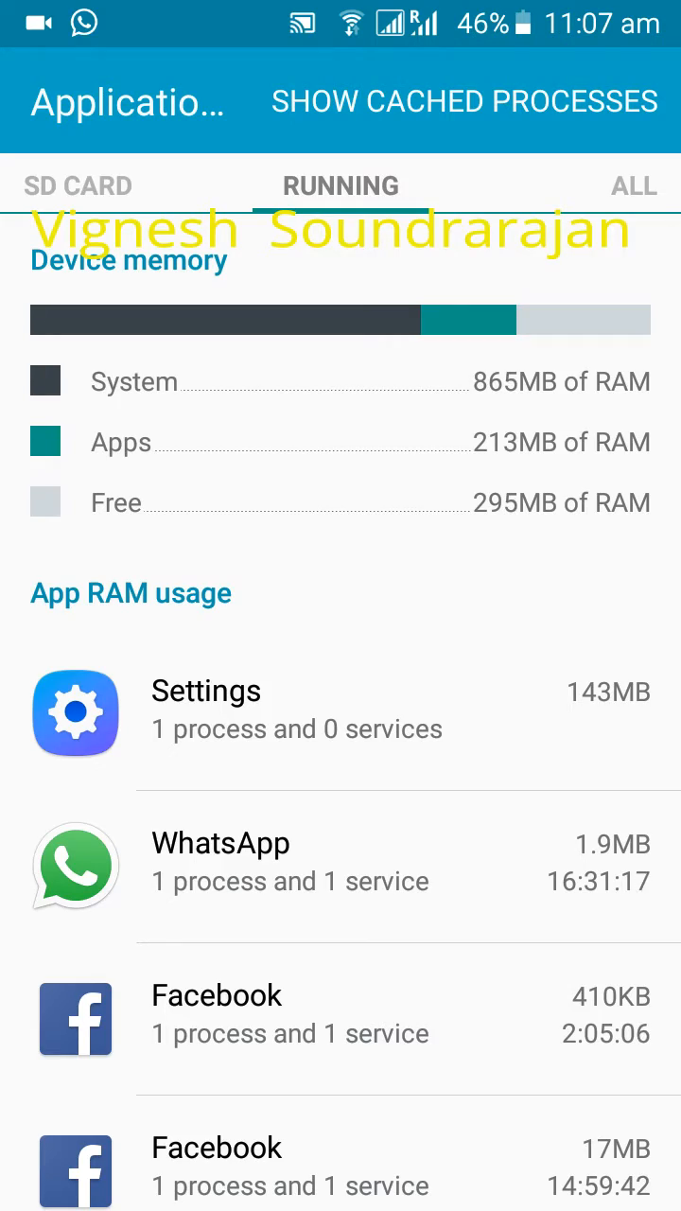
pyautogui.scroll(-3)
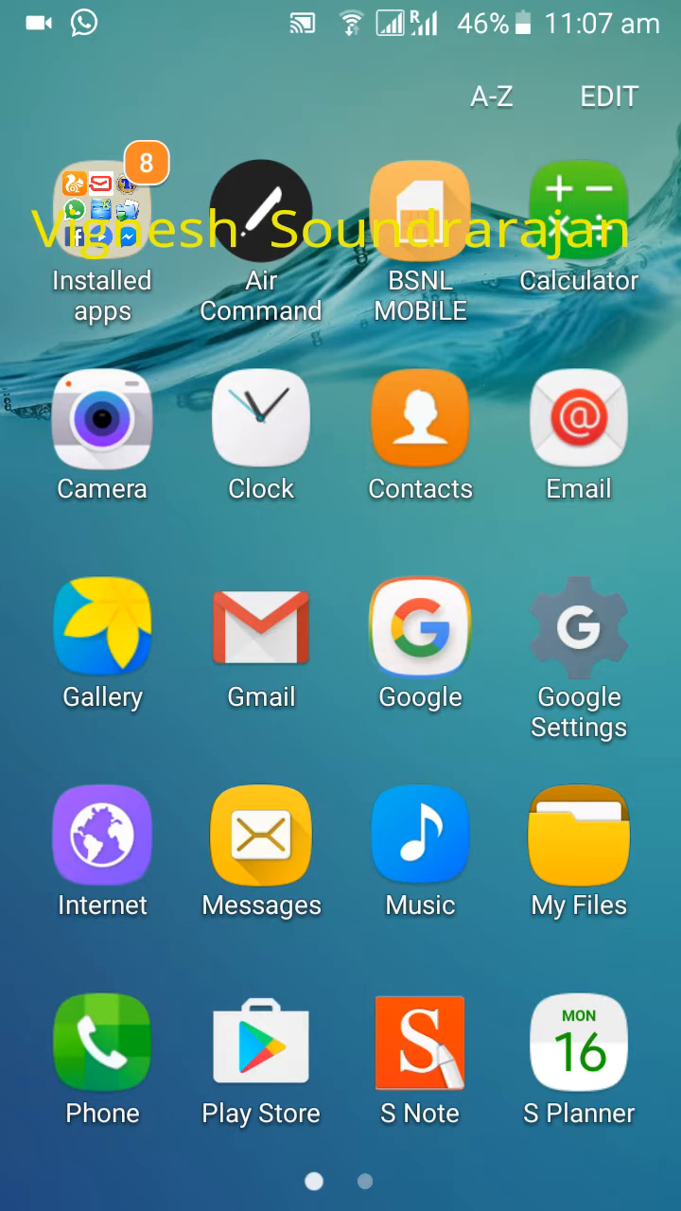
# Swipe to the app drawer's first page of installed apps
pyautogui.hscroll(-3)
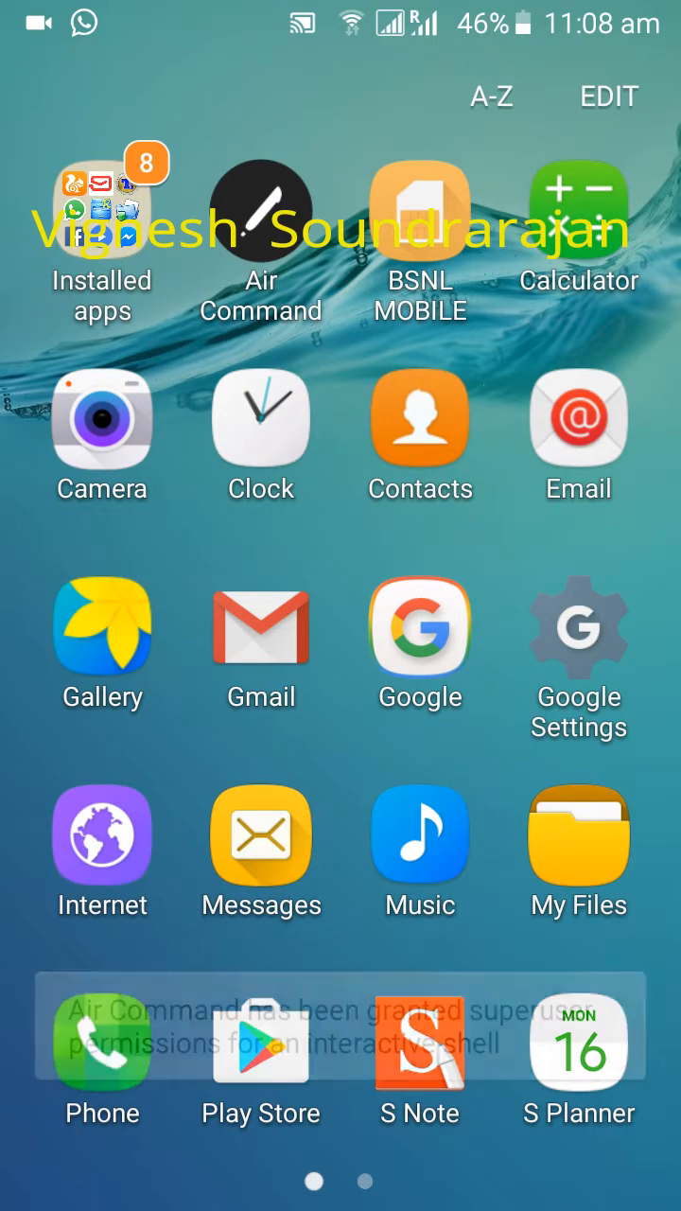
pyautogui.click(260, 208)
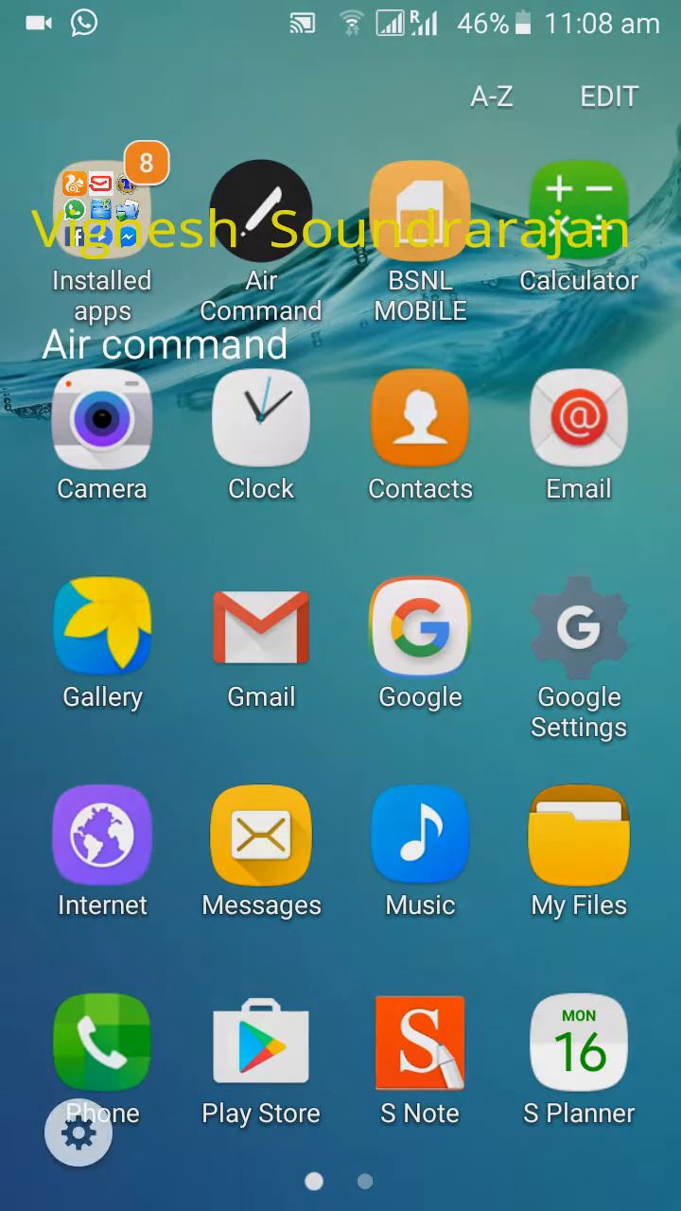
pyautogui.click(262, 206)
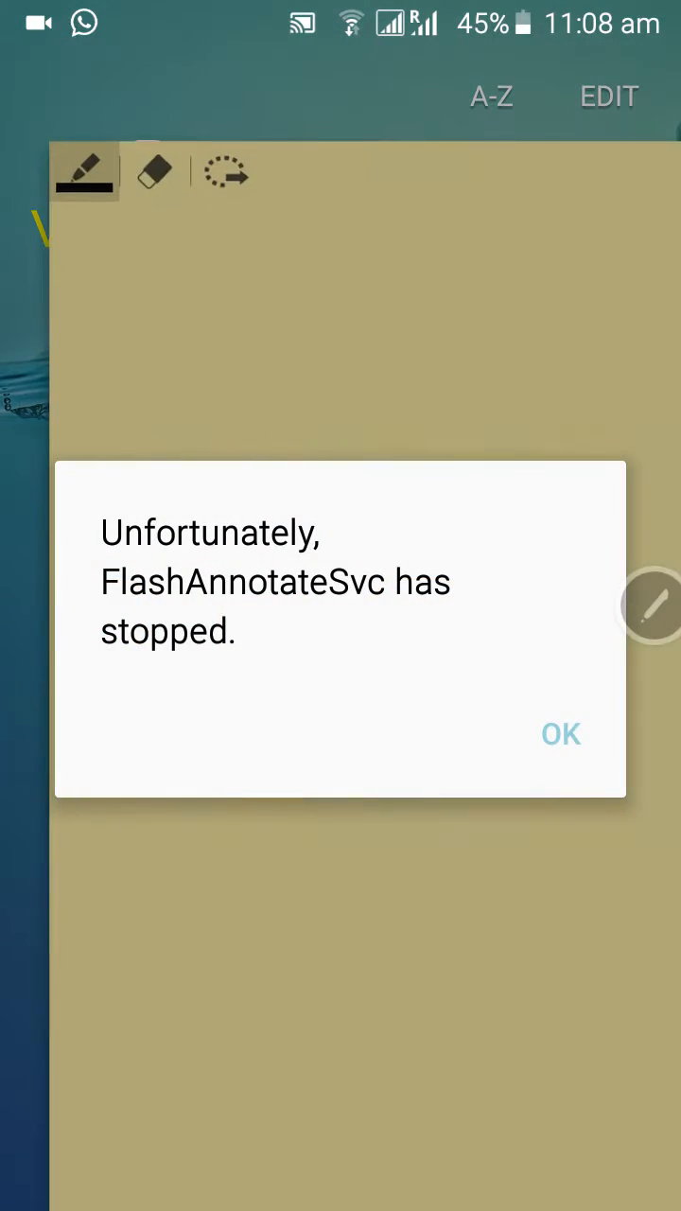
pyautogui.click(560, 733)
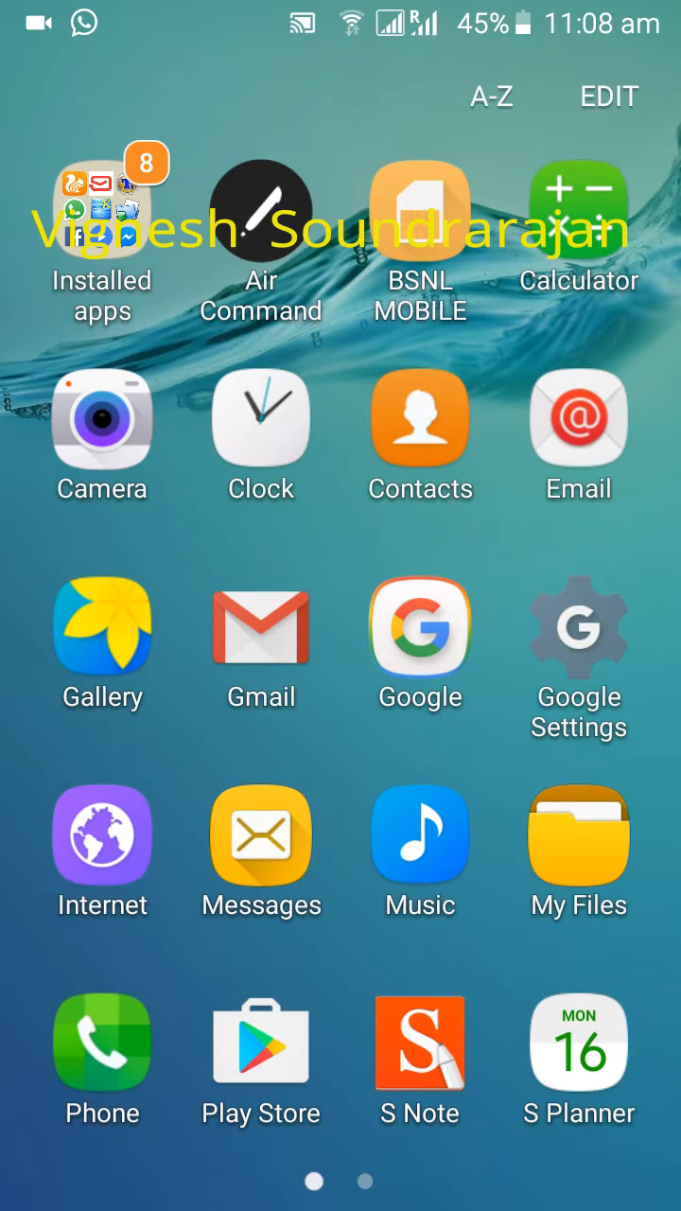
pyautogui.click(419, 836)
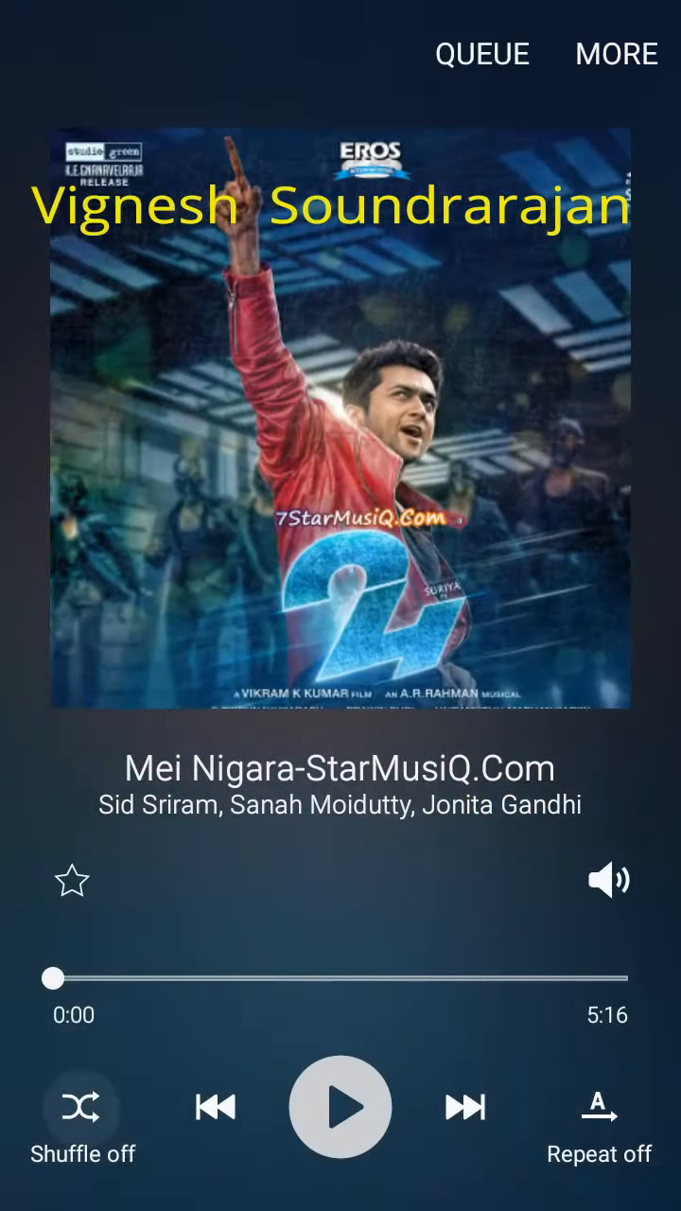
# Turn shuffle on, play Mei Nigara, skip ahead in the song, then go home
pyautogui.click(82, 1106)
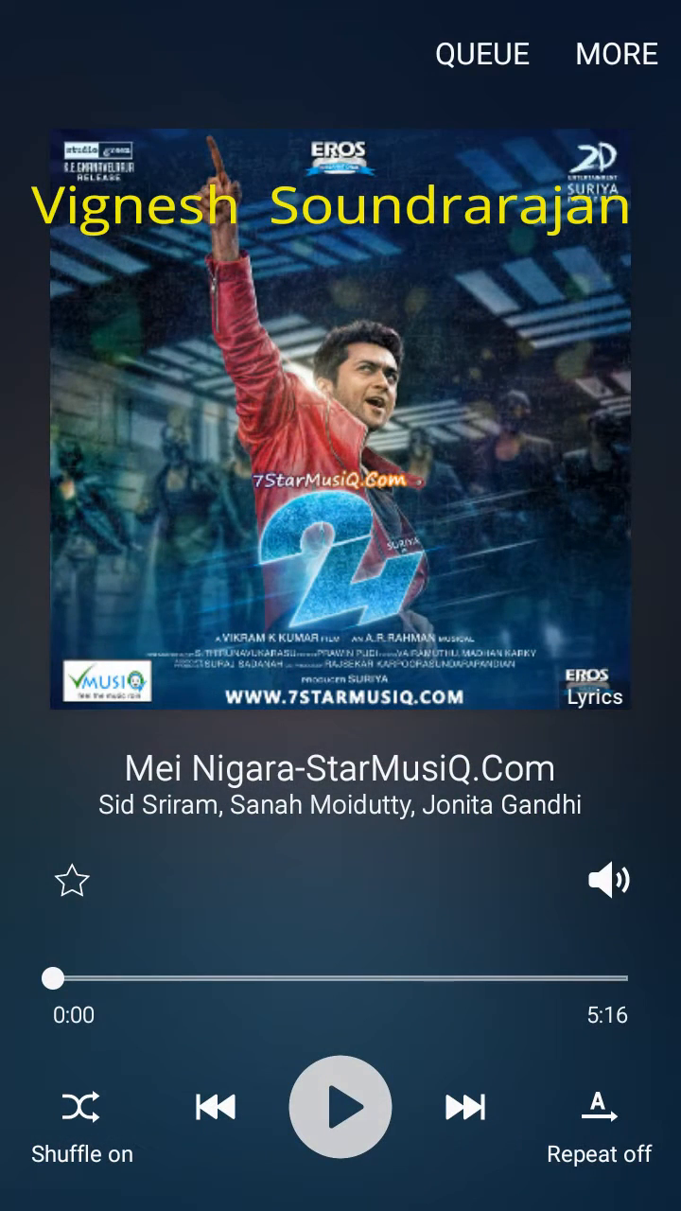
pyautogui.click(339, 1107)
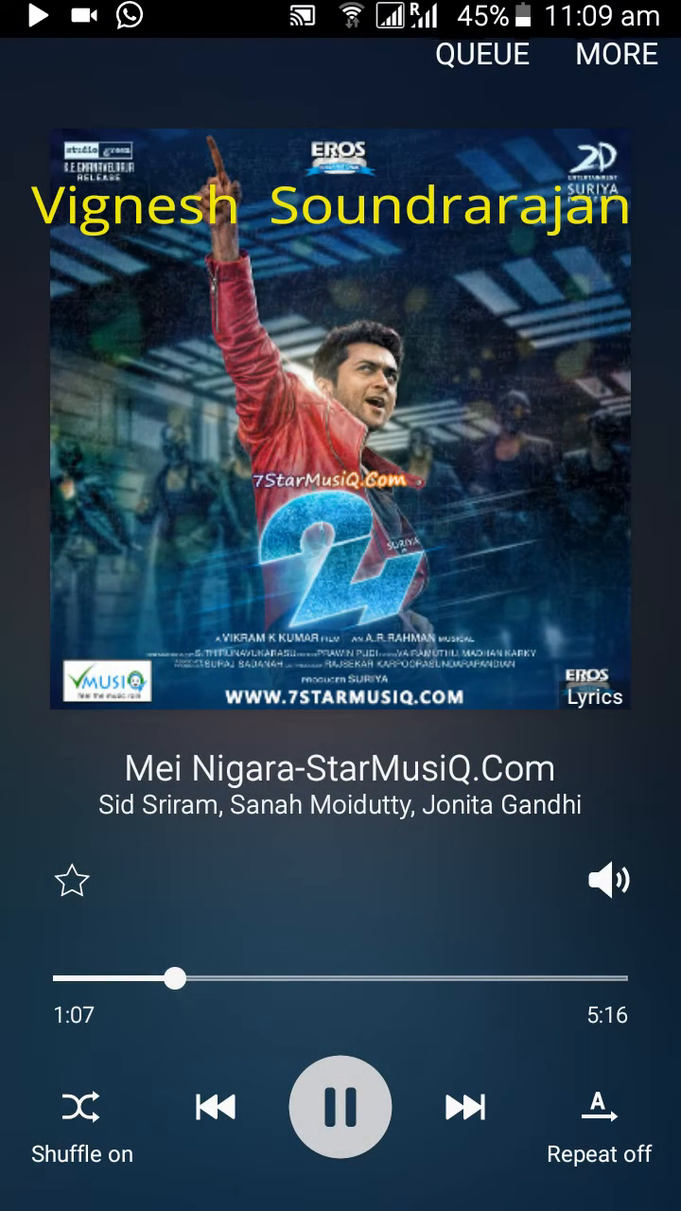
pyautogui.moveTo(175, 979); pyautogui.dragTo(368, 979)
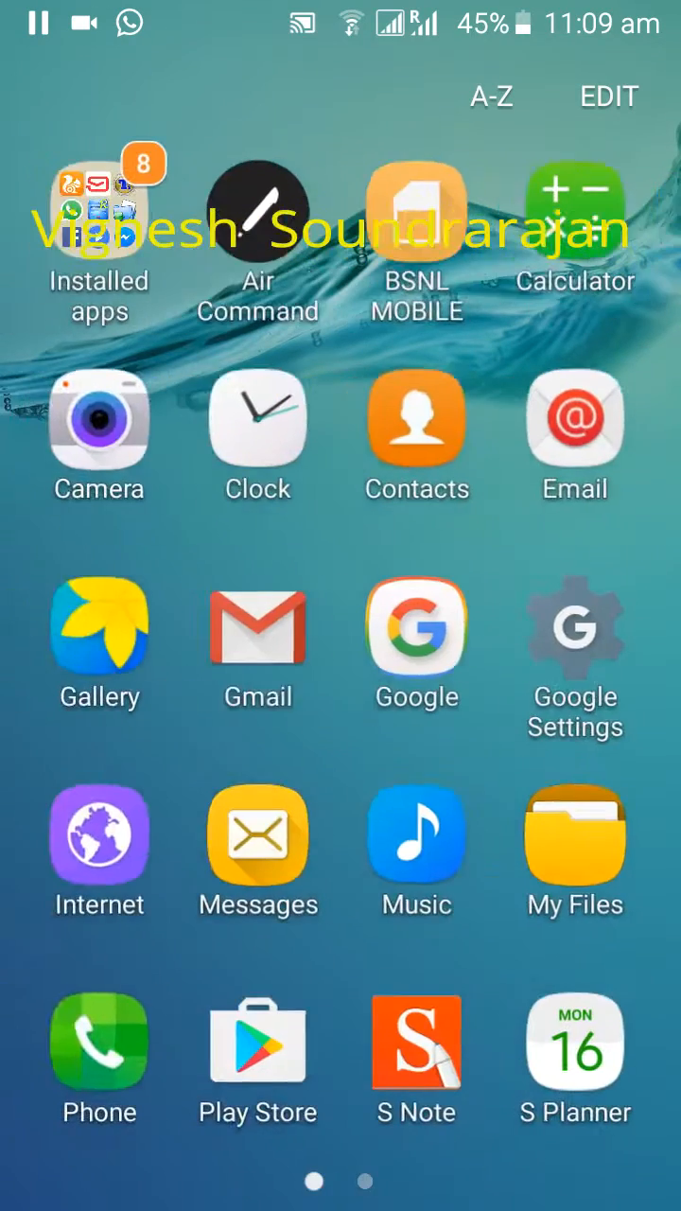
pyautogui.click(98, 1041)
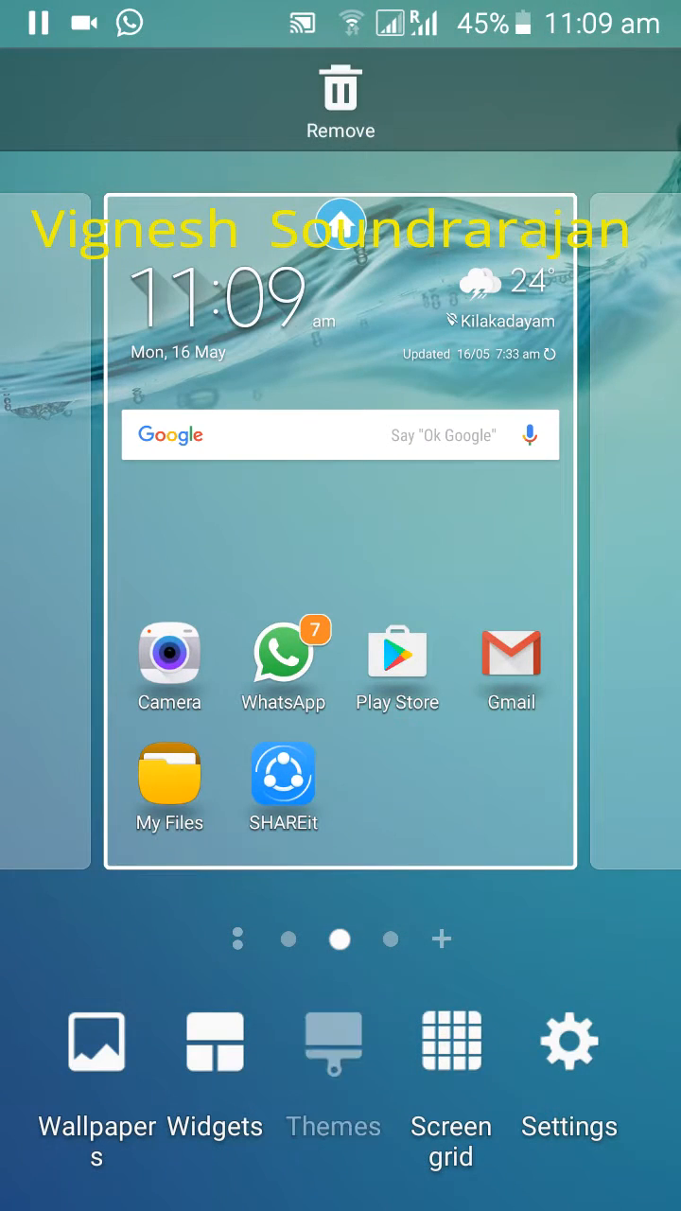
# Leave home screen editing, swipe across the home screen, and open the list of all apps
pyautogui.click(333, 1041)
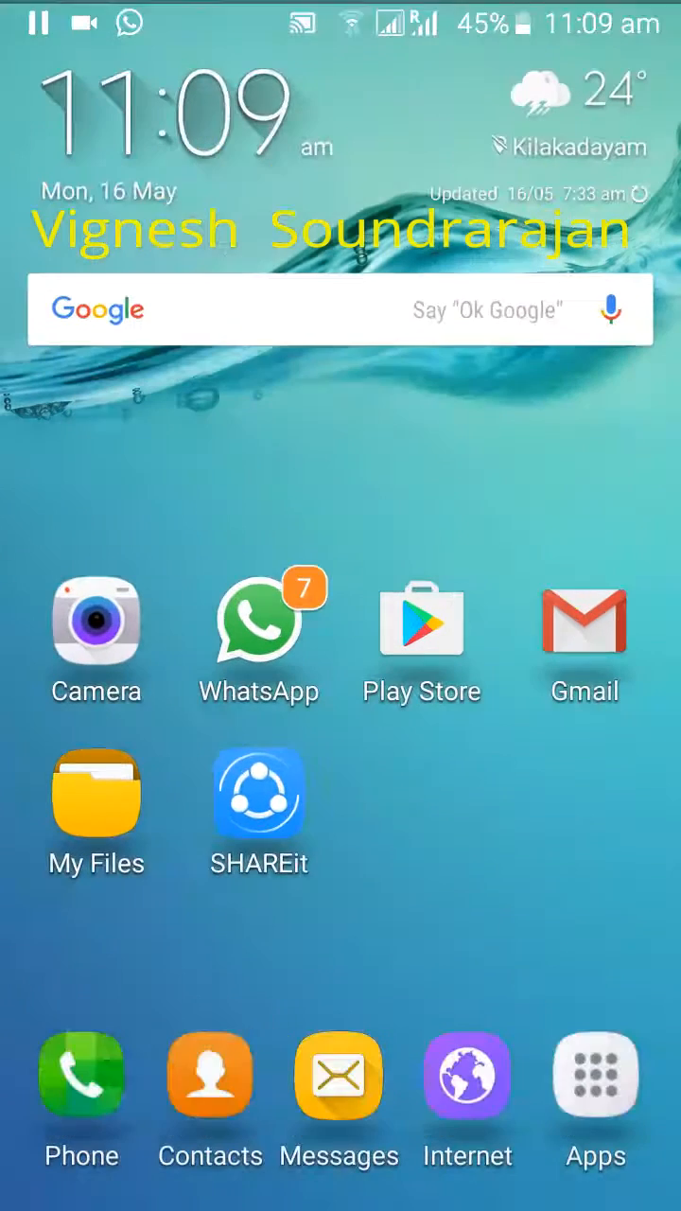
pyautogui.hscroll(-3)
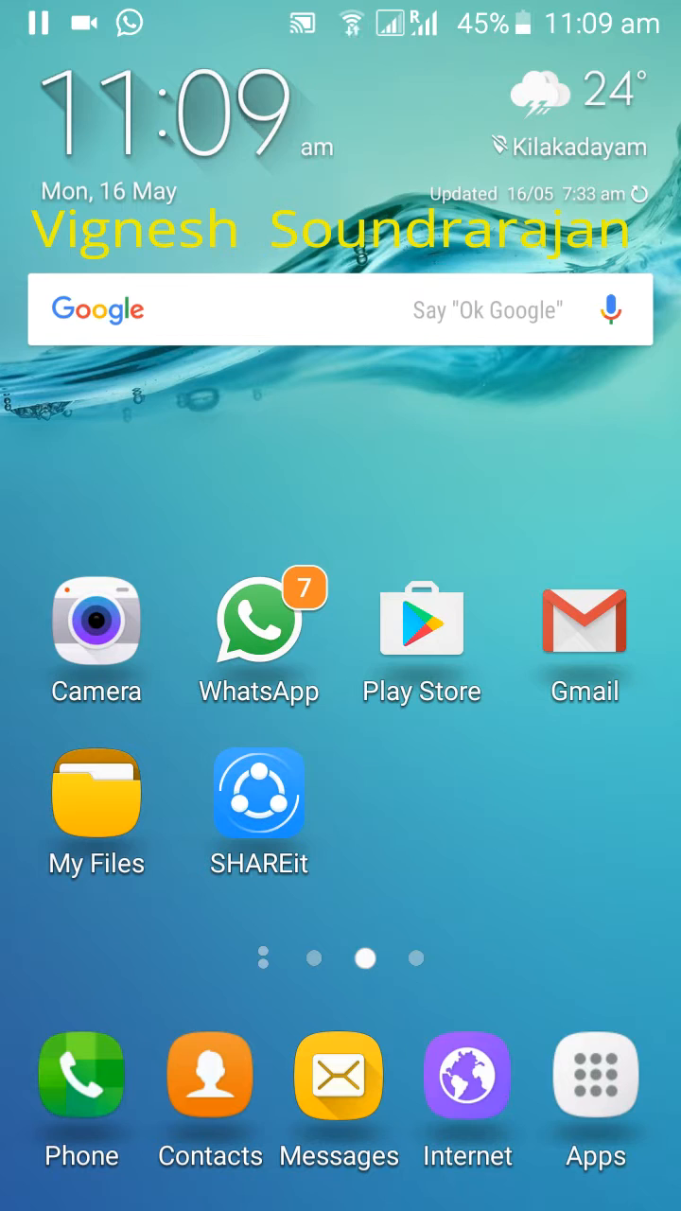
pyautogui.click(339, 1076)
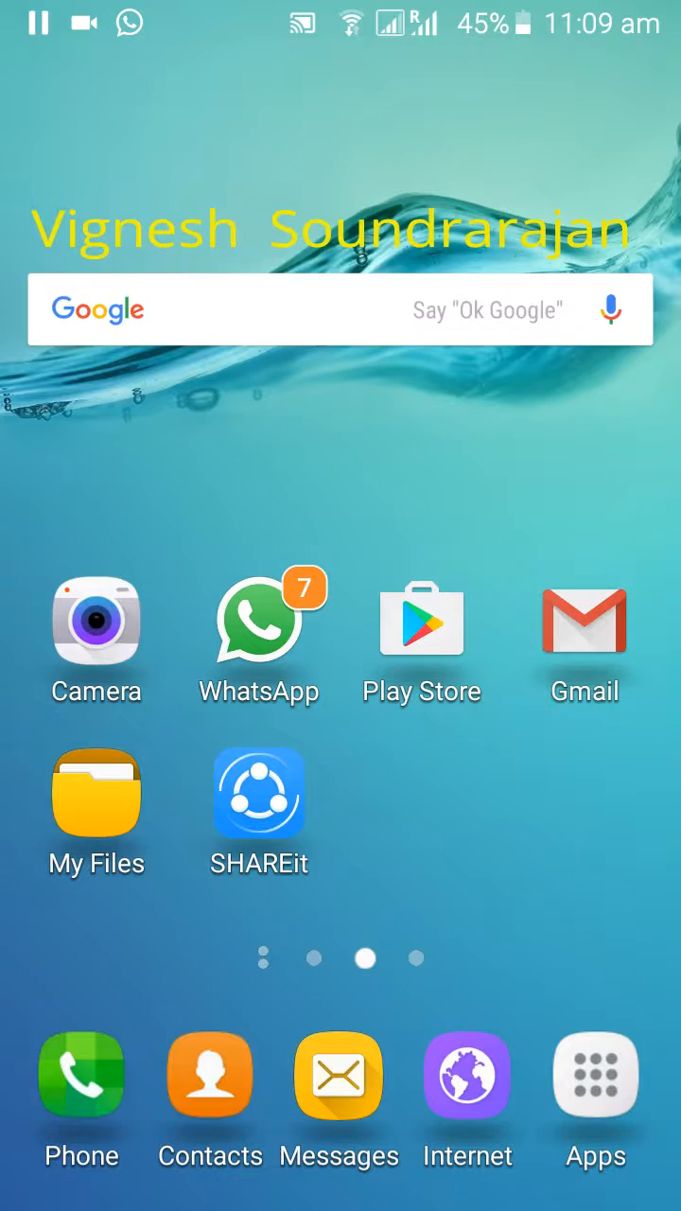
pyautogui.click(338, 1076)
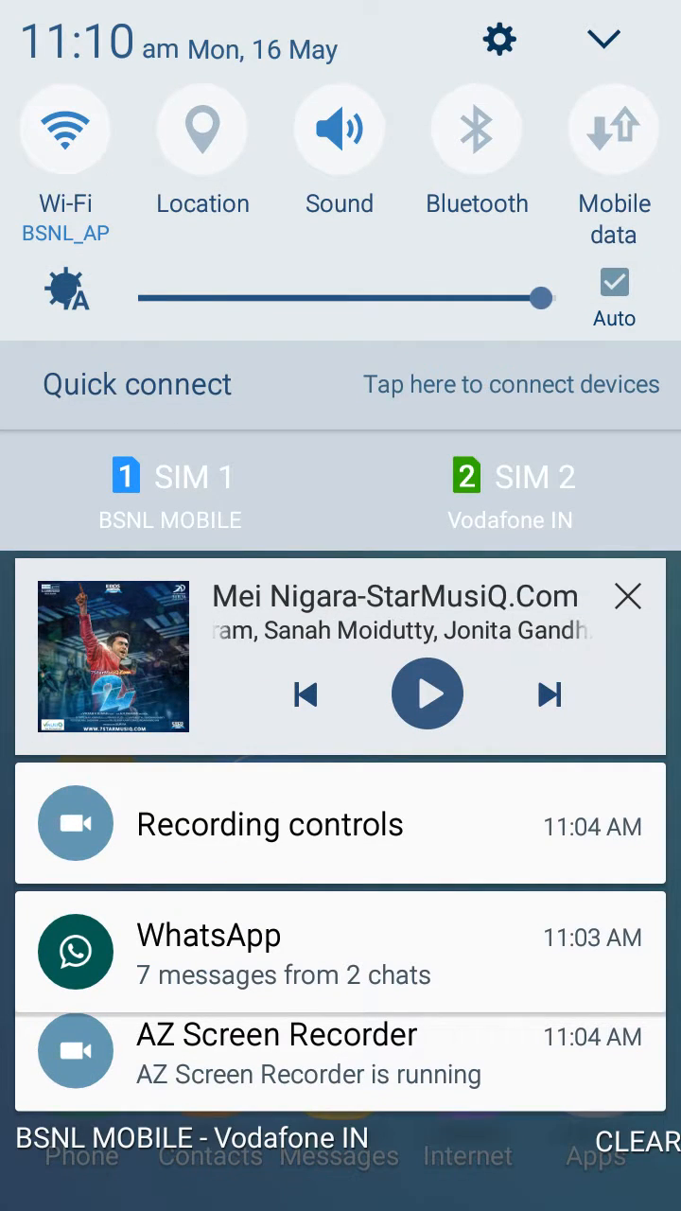
# Close the notification panel
pyautogui.click(628, 596)
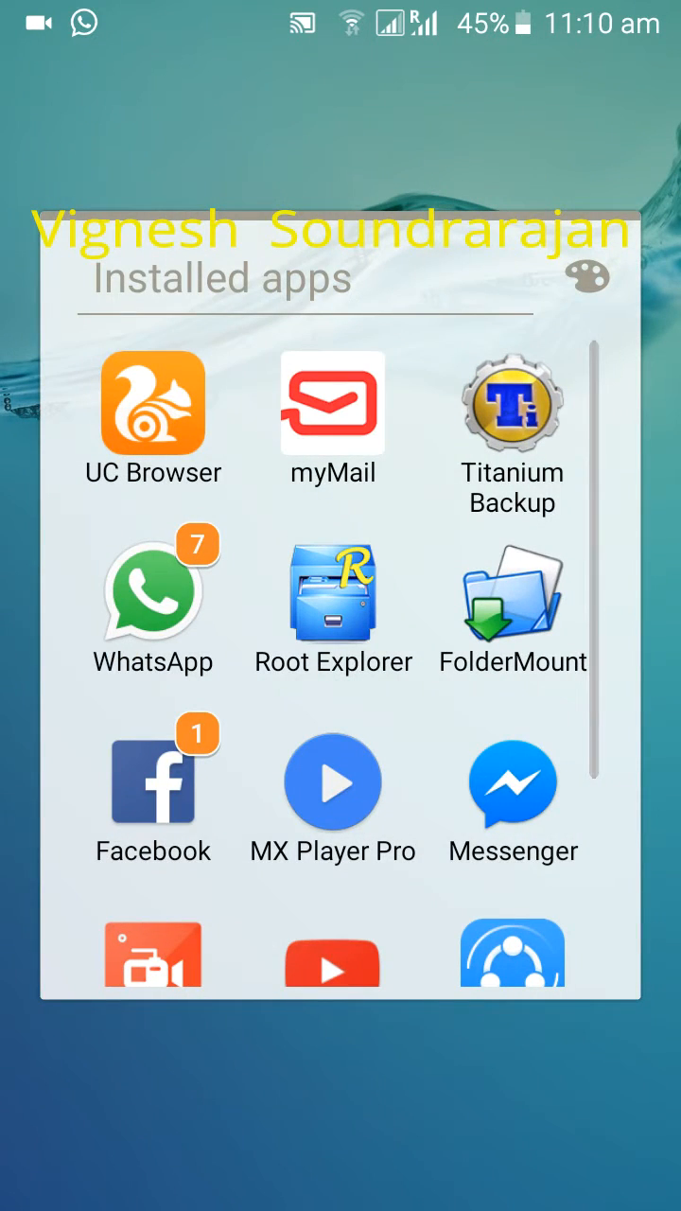
# Scroll through the Installed apps folder, then swipe back to app drawer page one
pyautogui.scroll(-3)
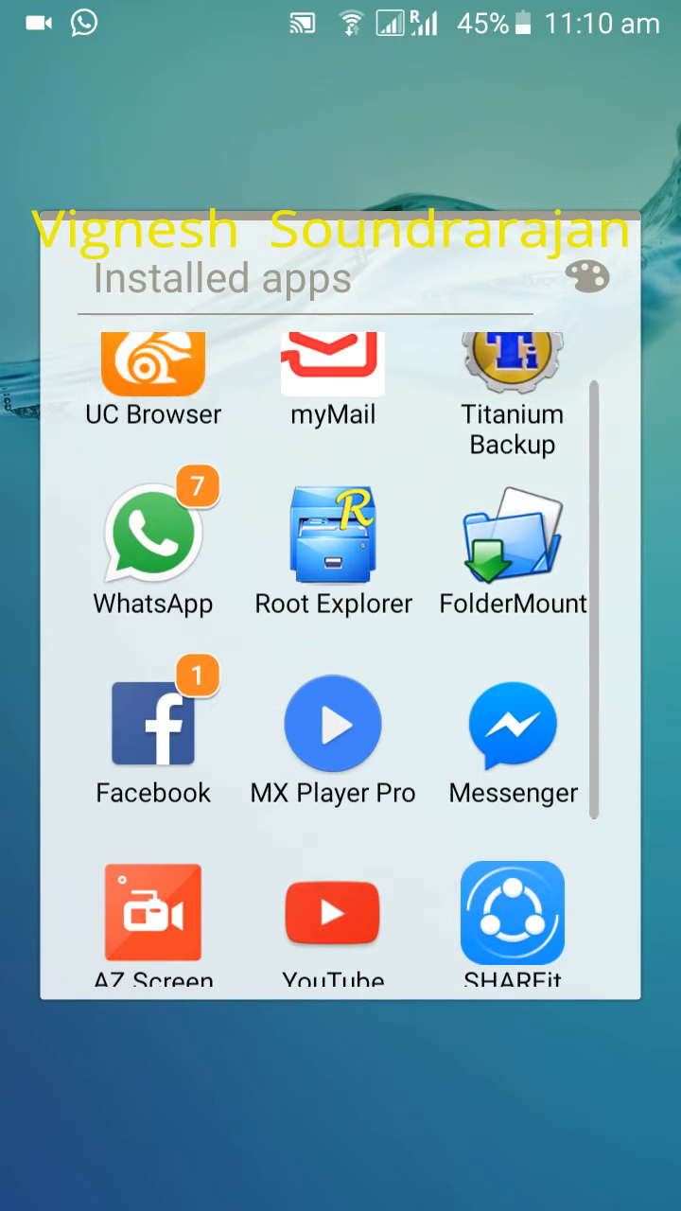
pyautogui.scroll(-3)
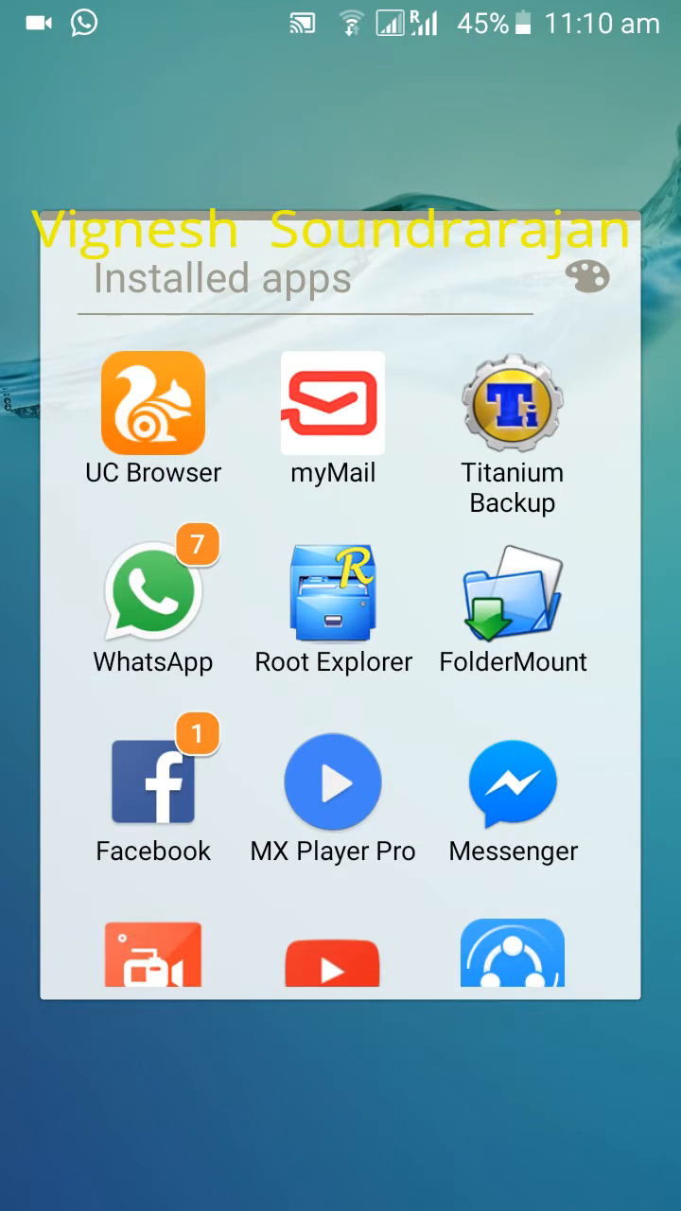
pyautogui.scroll(-3)
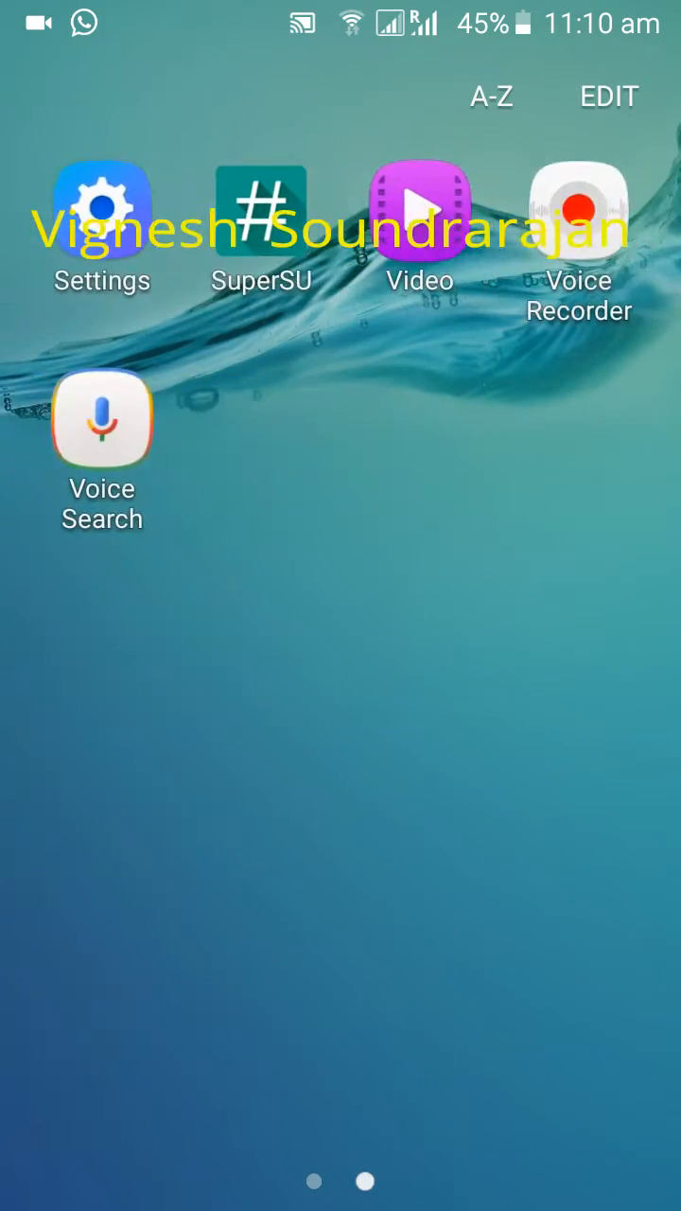
pyautogui.hscroll(-3)
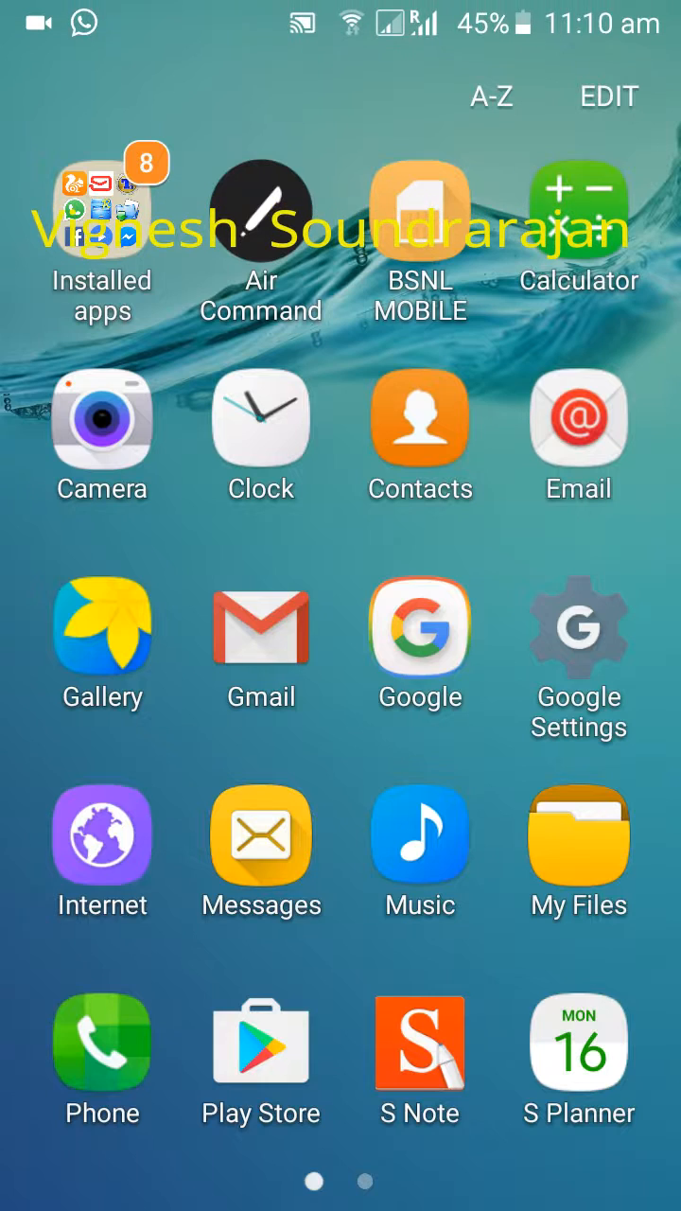
# Open Camera on the live rooftop preview, then return to app drawer page two
pyautogui.click(101, 419)
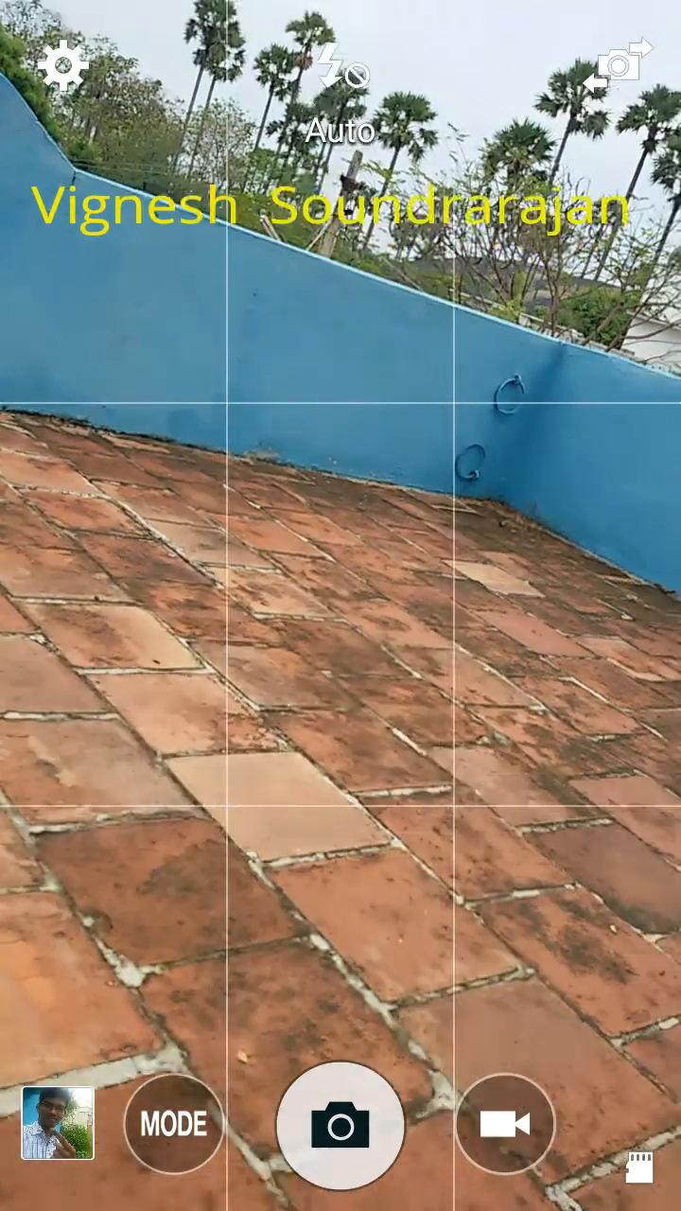
pyautogui.click(341, 605)
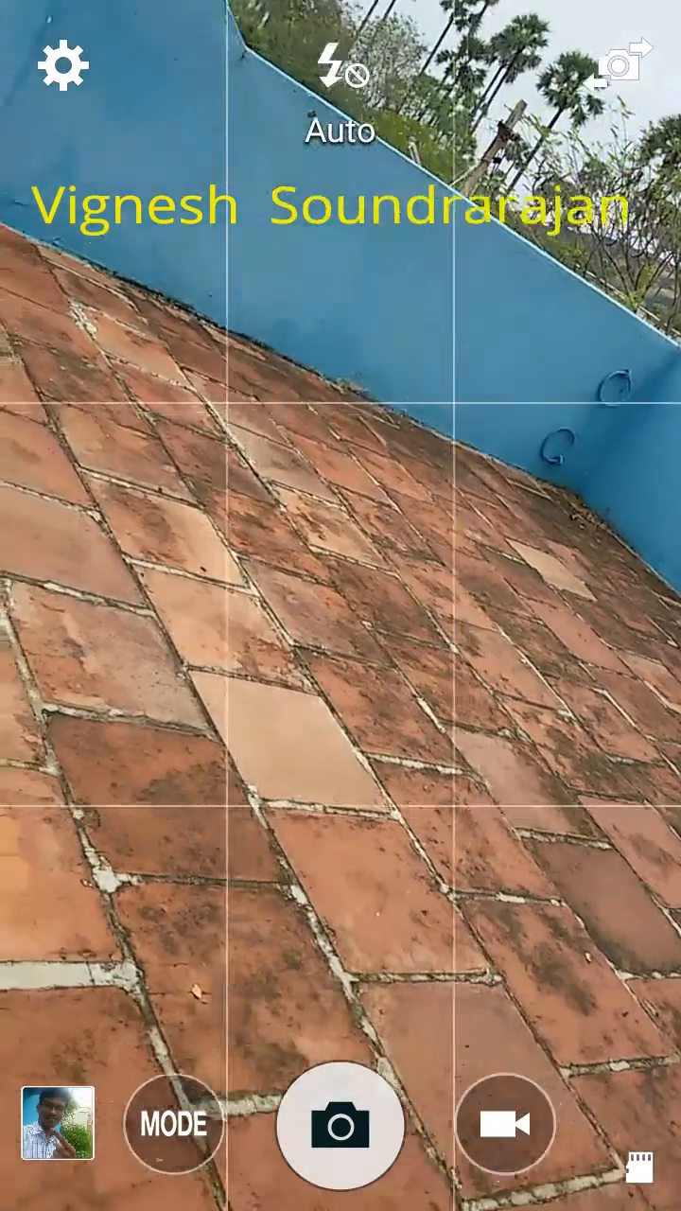
pyautogui.click(505, 1125)
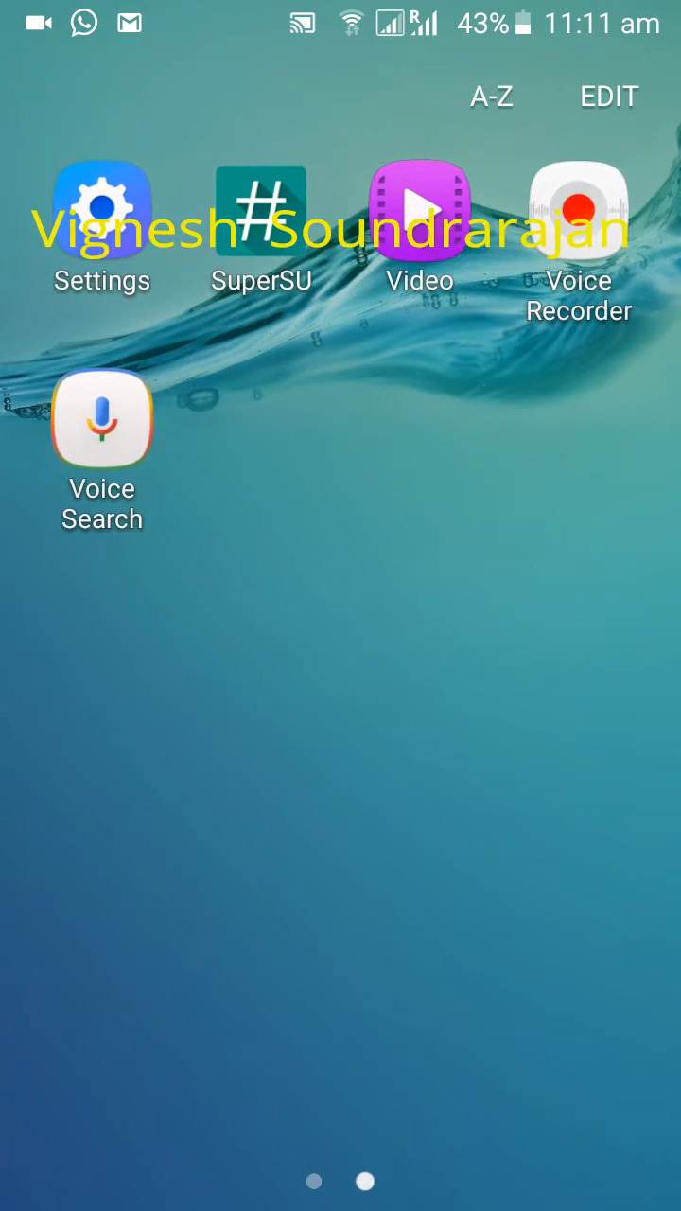
# Open Video and play a clip in a pop-up window over the clip list
pyautogui.click(419, 210)
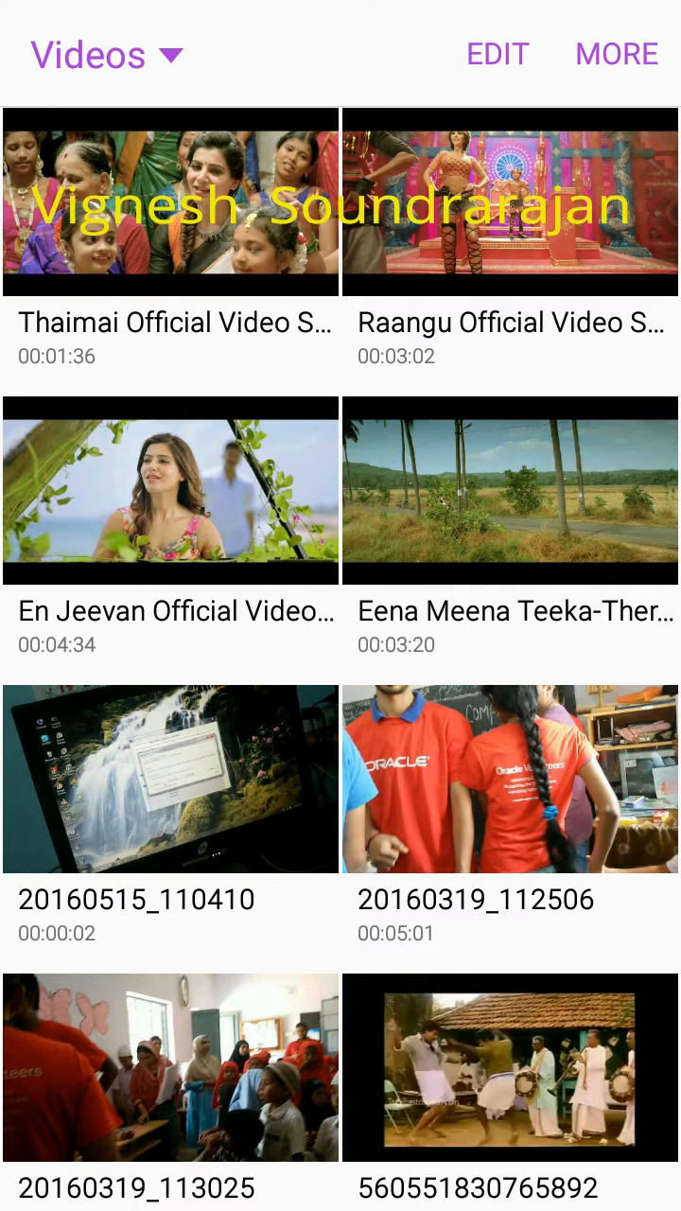
pyautogui.click(511, 496)
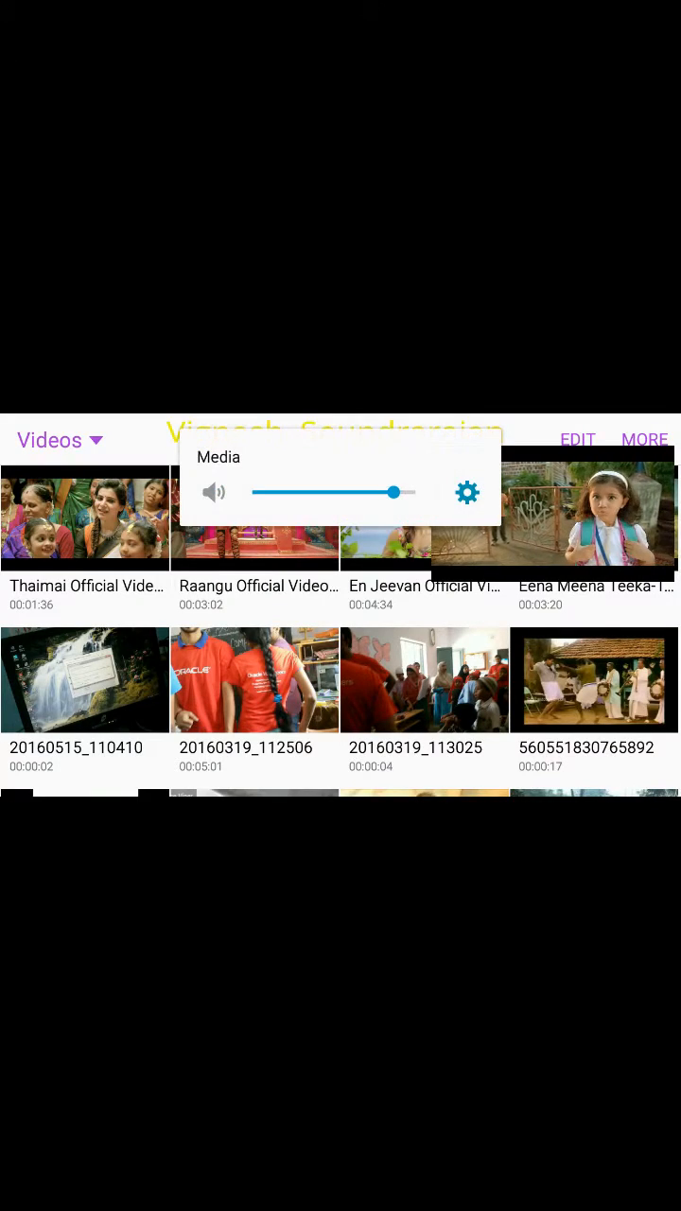
pyautogui.moveTo(392, 492); pyautogui.dragTo(306, 492)
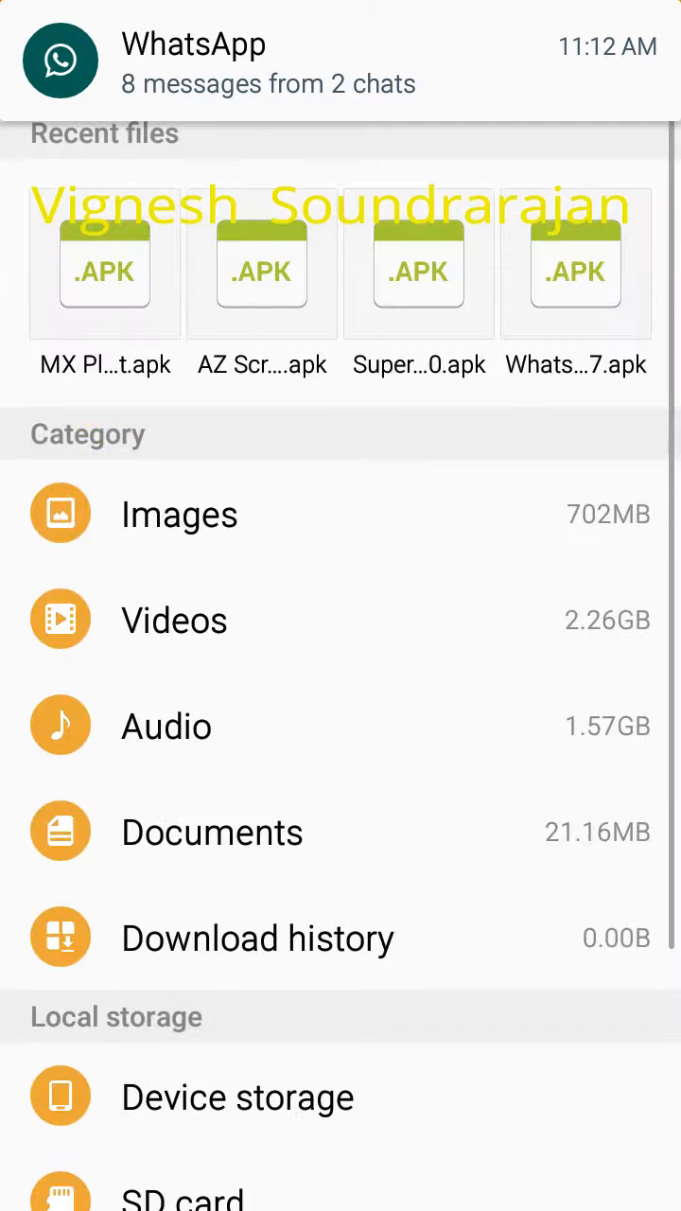
# Scroll back to the first app drawer page after leaving My Files
pyautogui.scroll(-3)
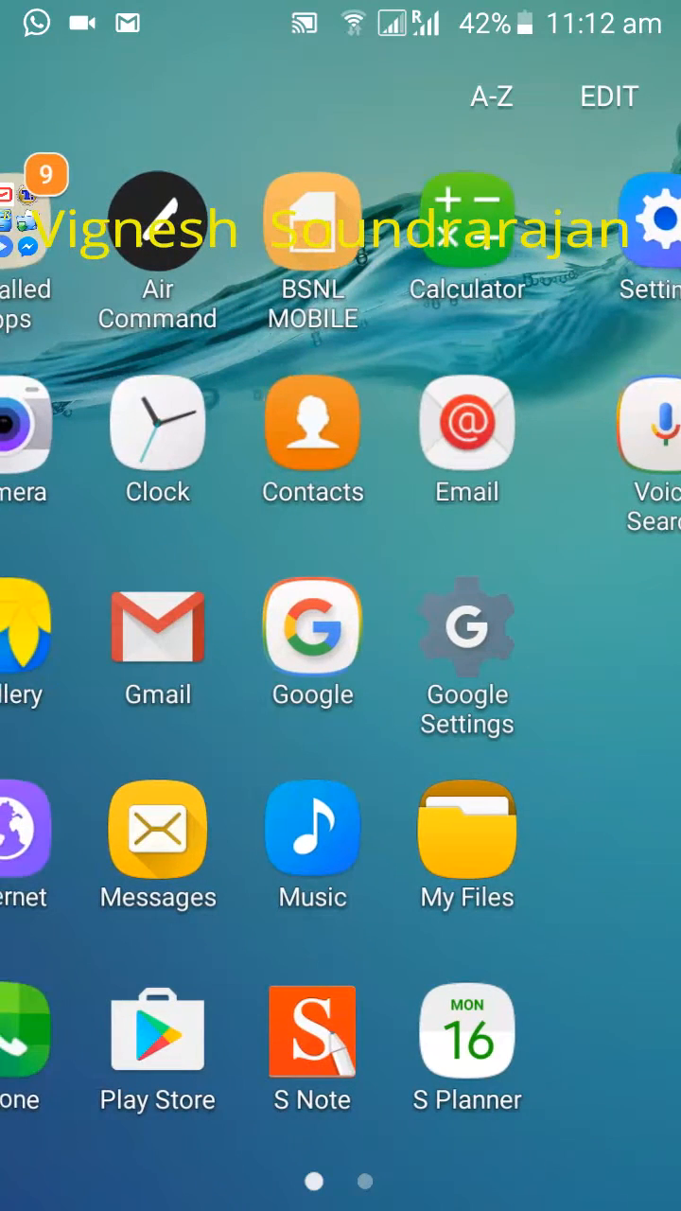
# Open Clock and browse its World clock, Alarm and Stopwatch tabs
pyautogui.click(157, 424)
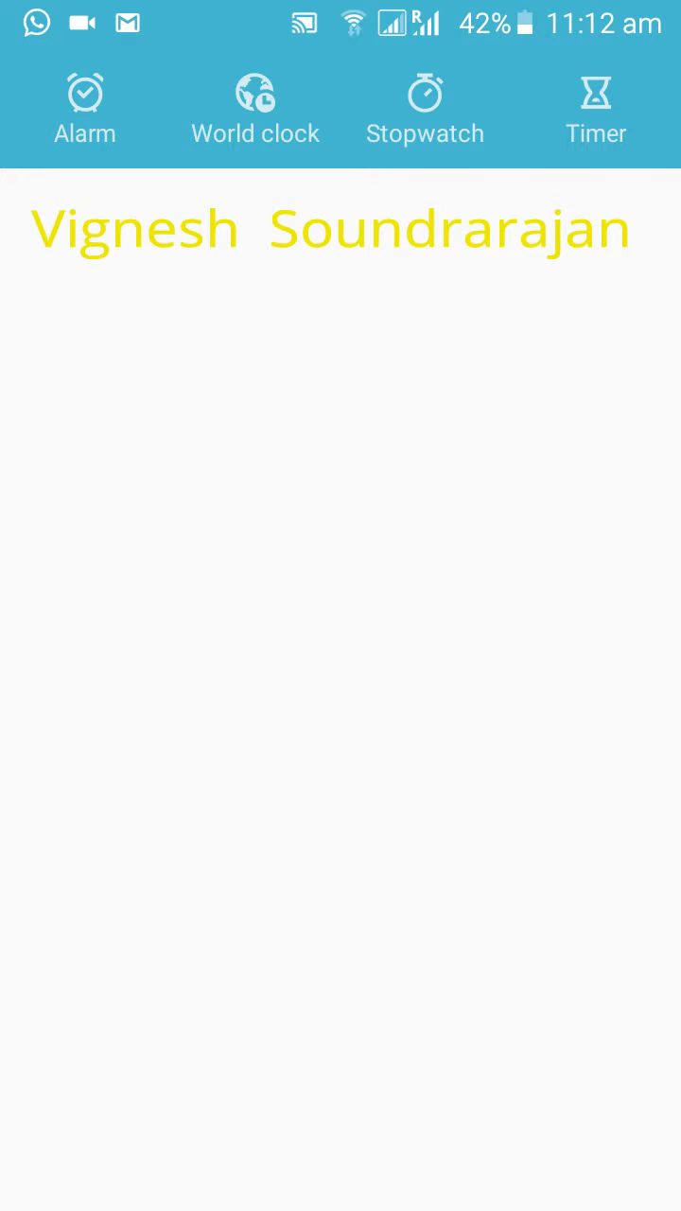
pyautogui.click(254, 109)
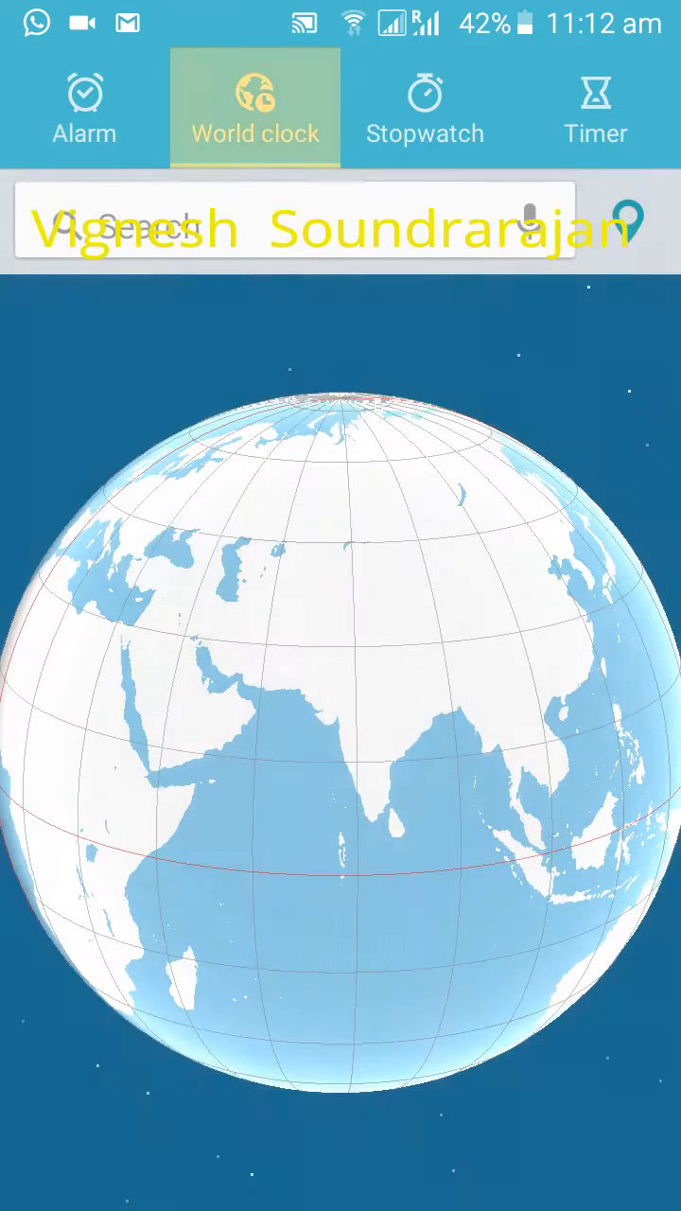
pyautogui.click(85, 108)
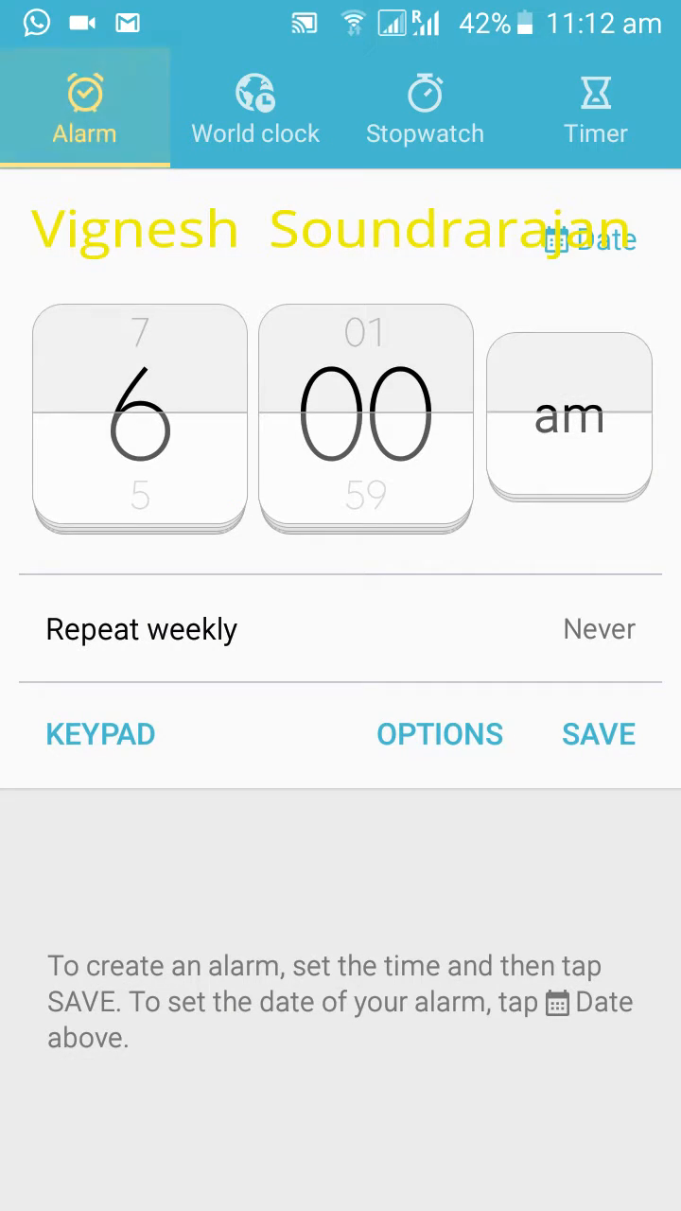
pyautogui.click(255, 108)
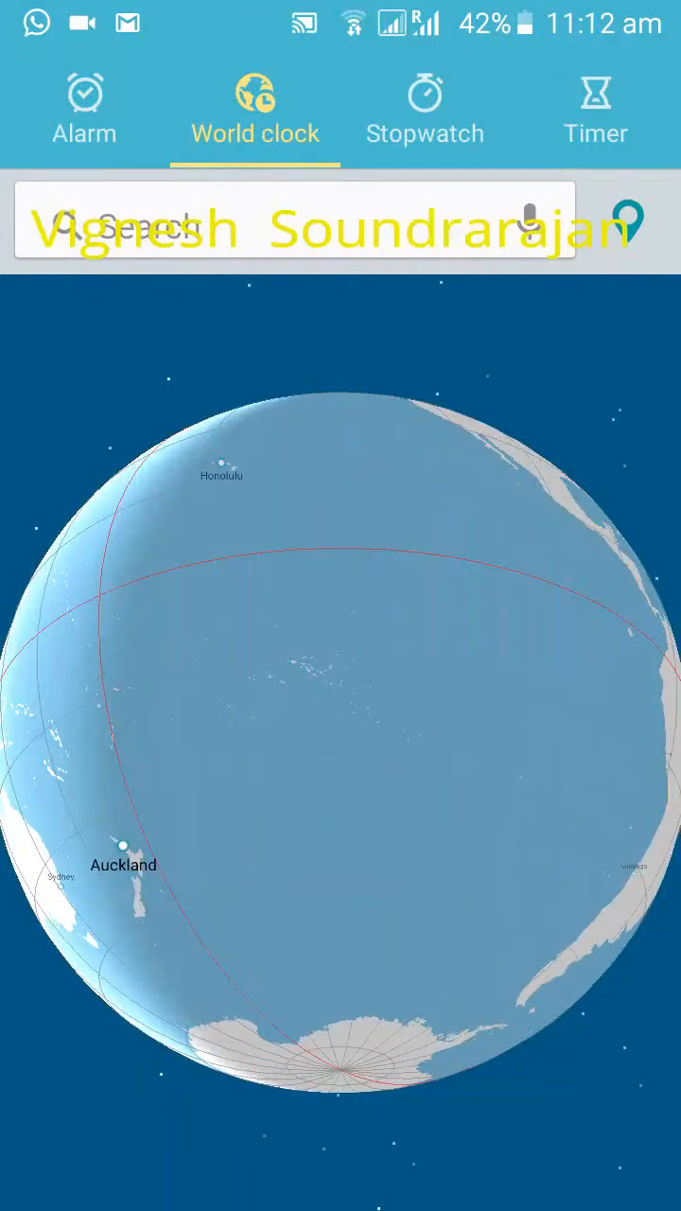
pyautogui.click(425, 109)
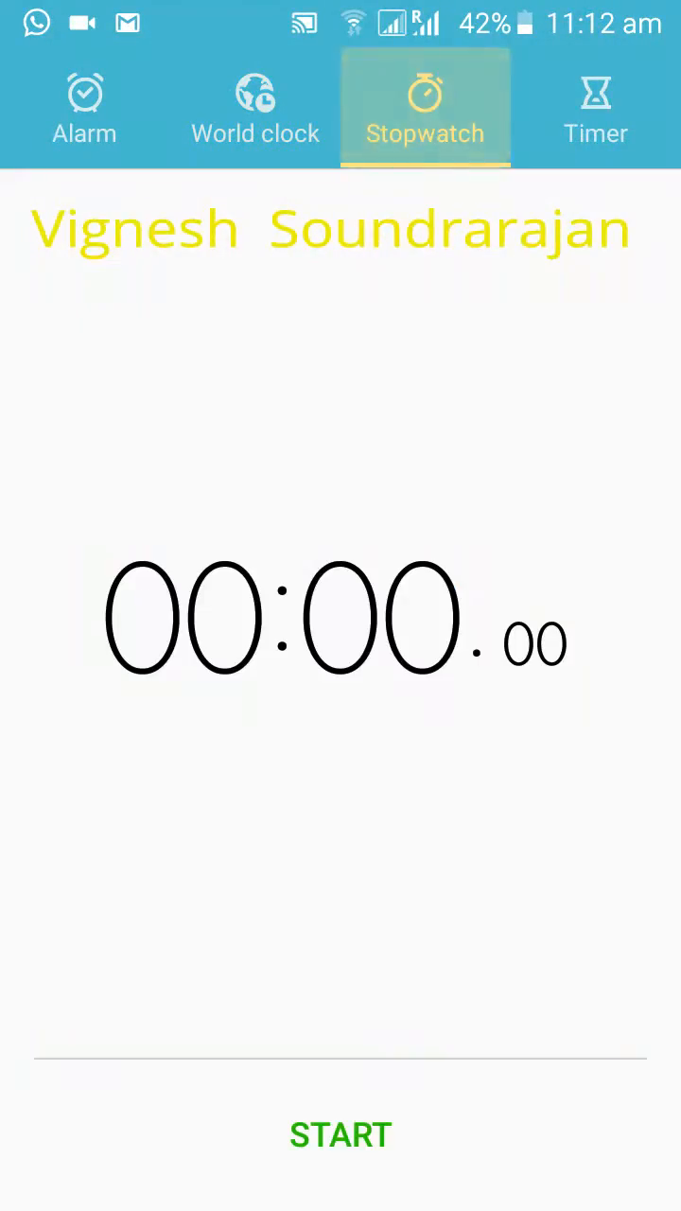
pyautogui.click(596, 108)
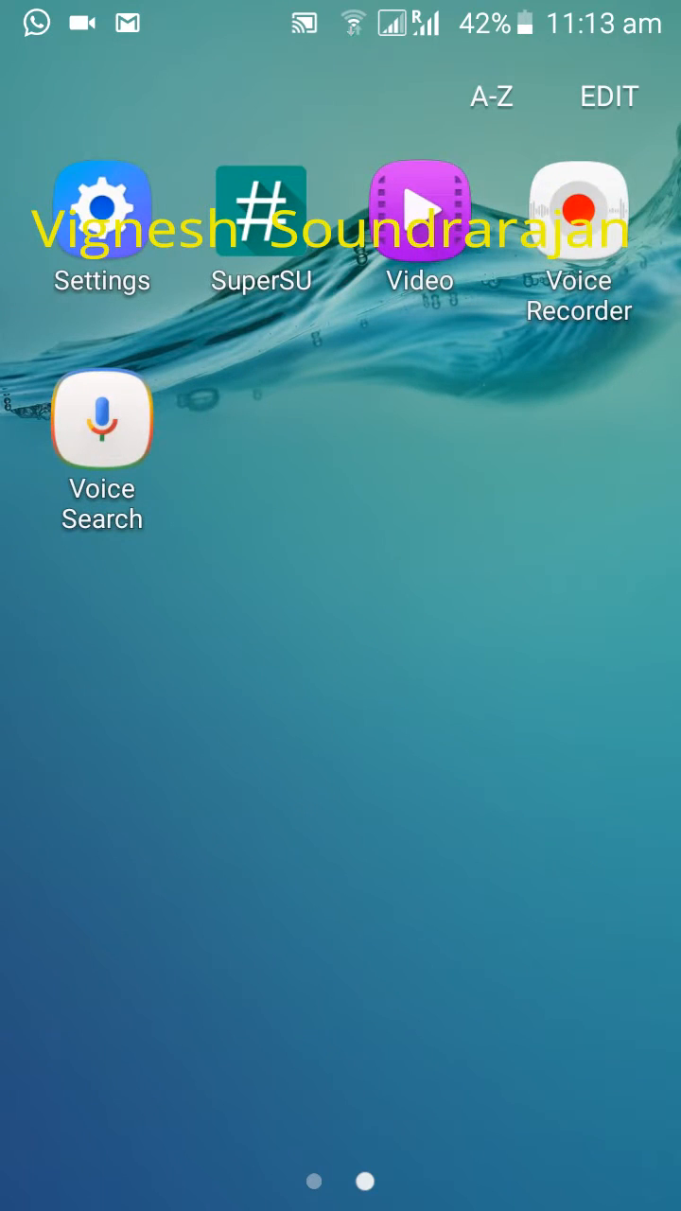
# Preview the Wallpapers, Widgets and Themes editing options, then exit edit mode
pyautogui.click(578, 208)
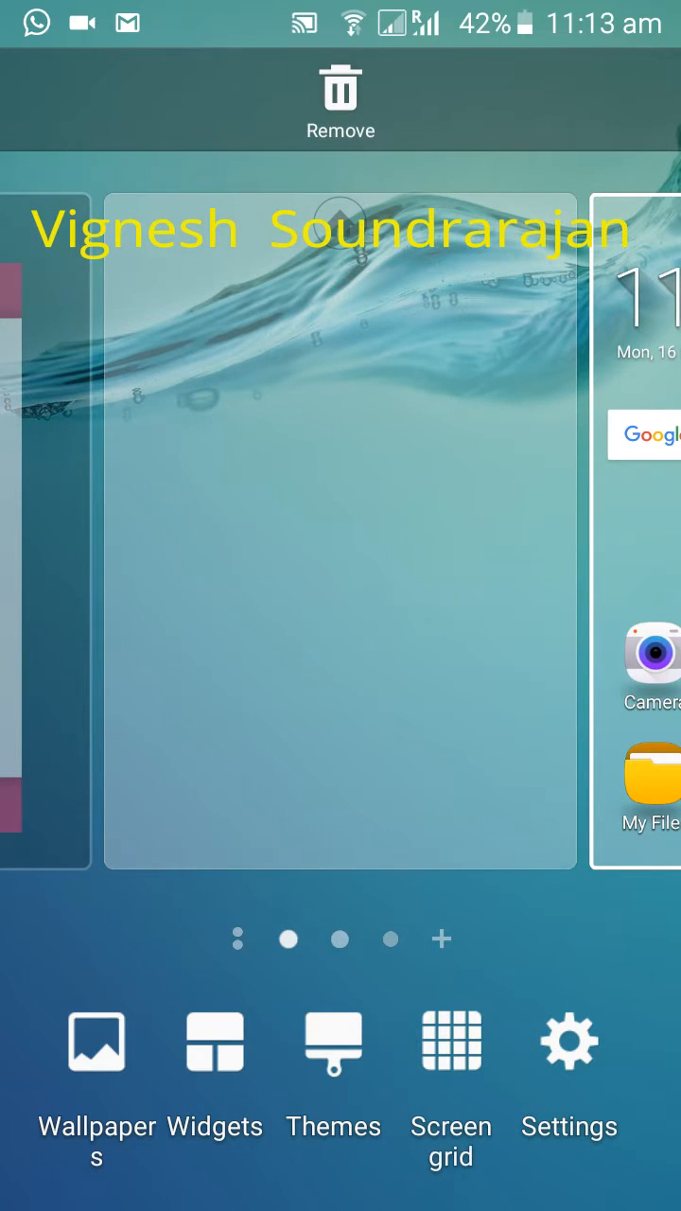
pyautogui.click(452, 1041)
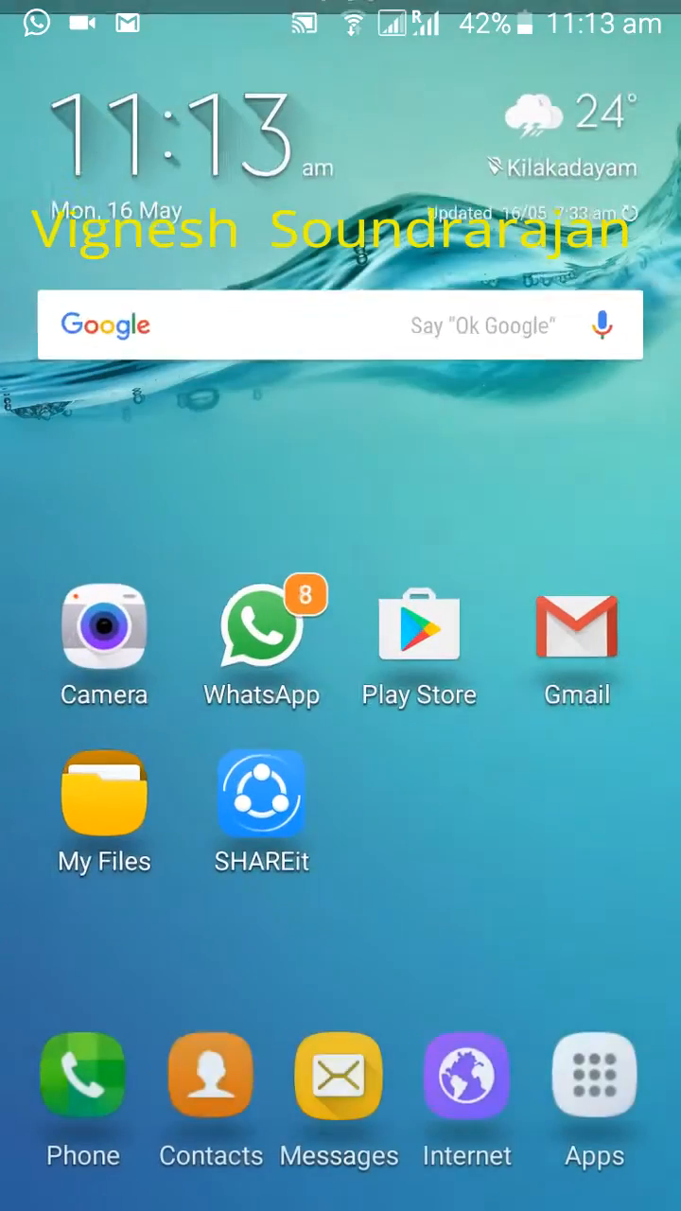
# Check recents (Video, Clock, Voice Recorder, Gallery), dismiss it, and swipe to drawer page one
pyautogui.hscroll(-3)
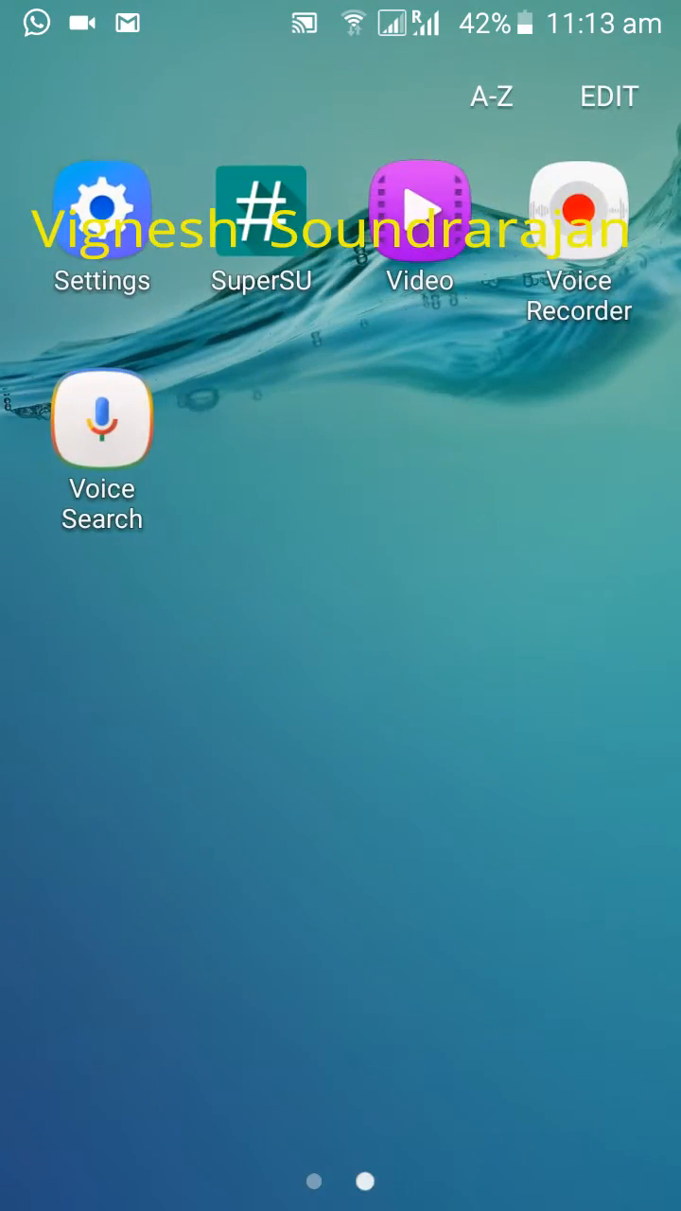
pyautogui.hscroll(-3)
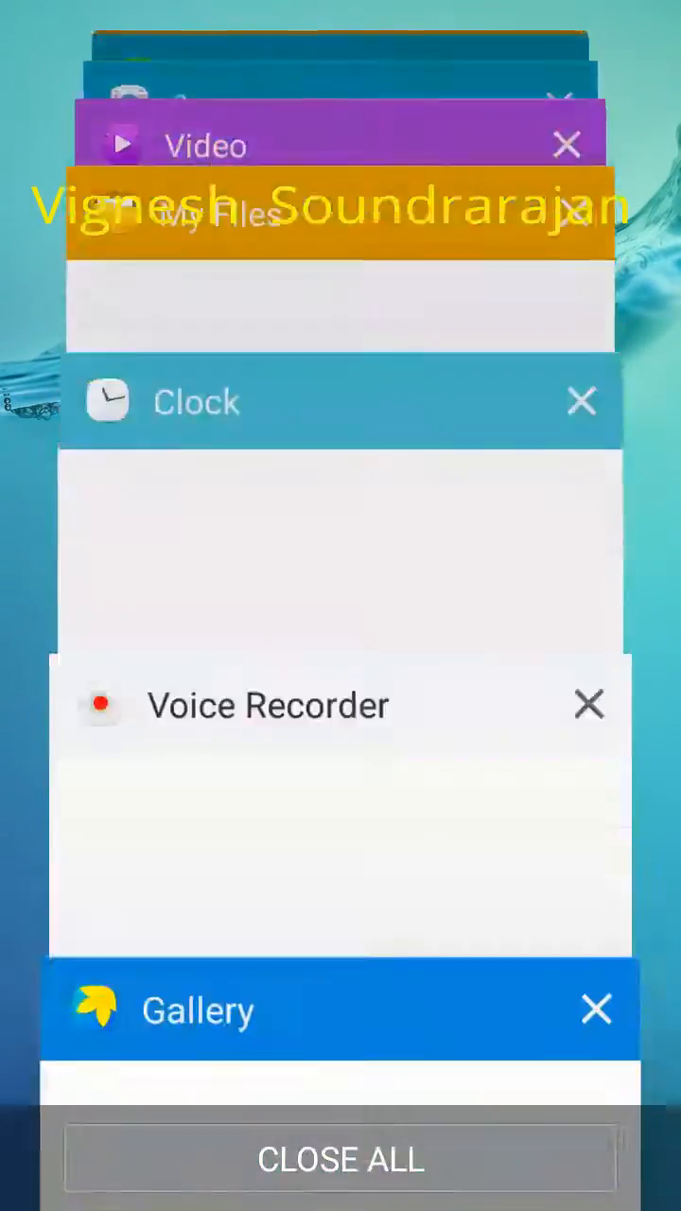
pyautogui.click(341, 1160)
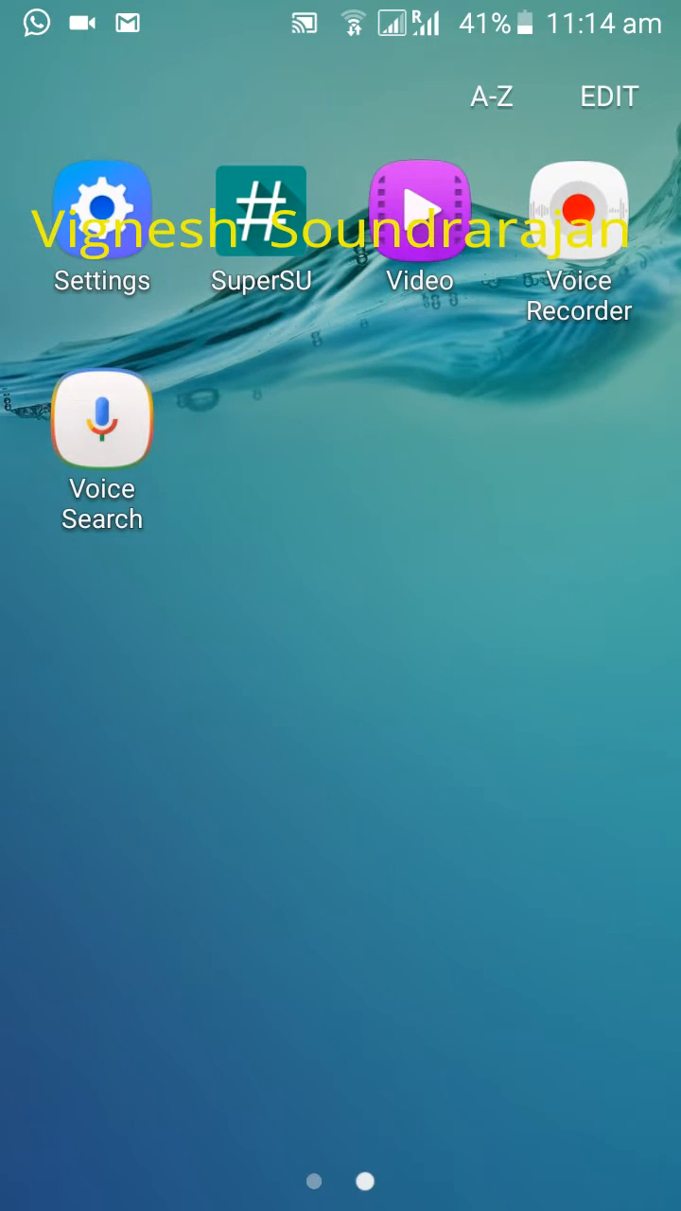
pyautogui.hscroll(-3)
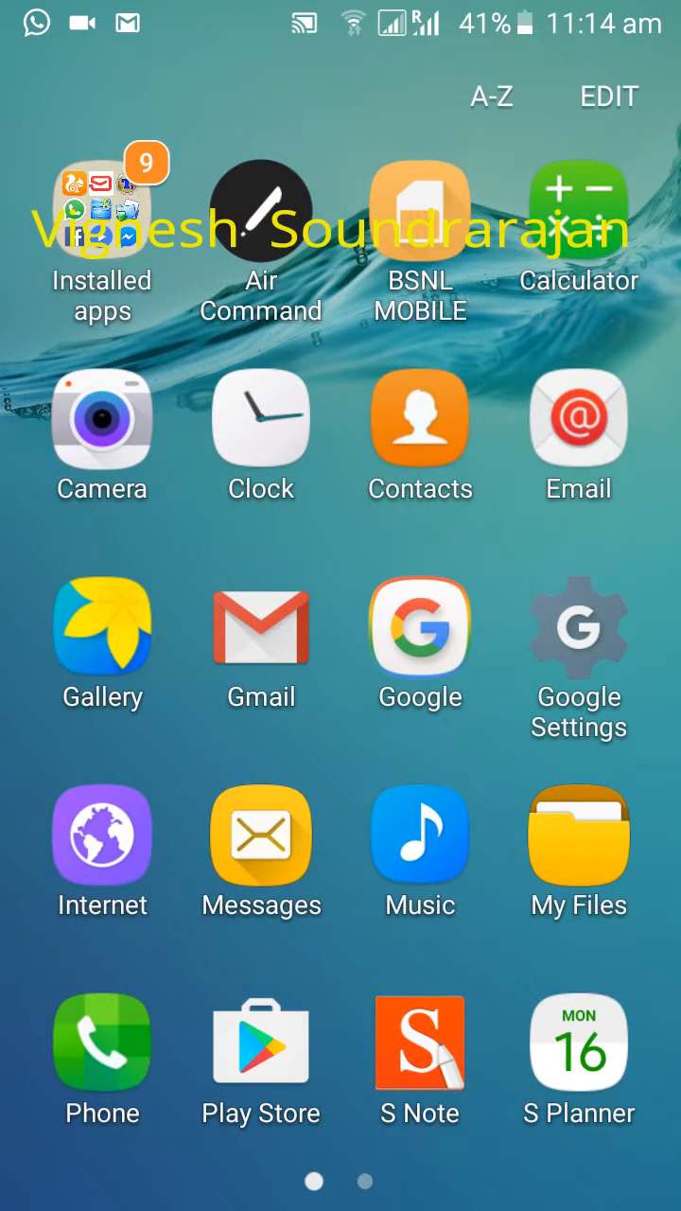